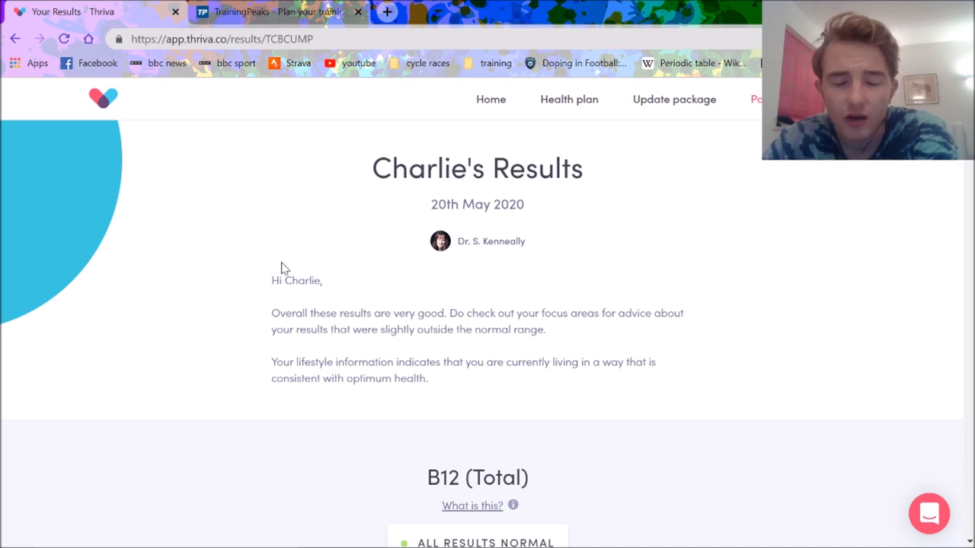
- Scroll down past the doctor's summary to the Total B12 result of 307 pmol/L
scroll("down", 3)
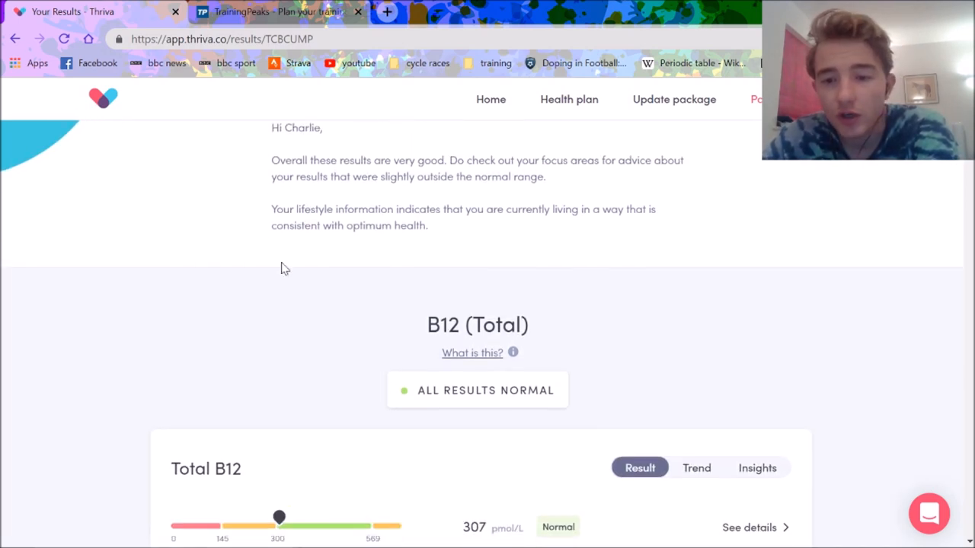
scroll("down", 3)
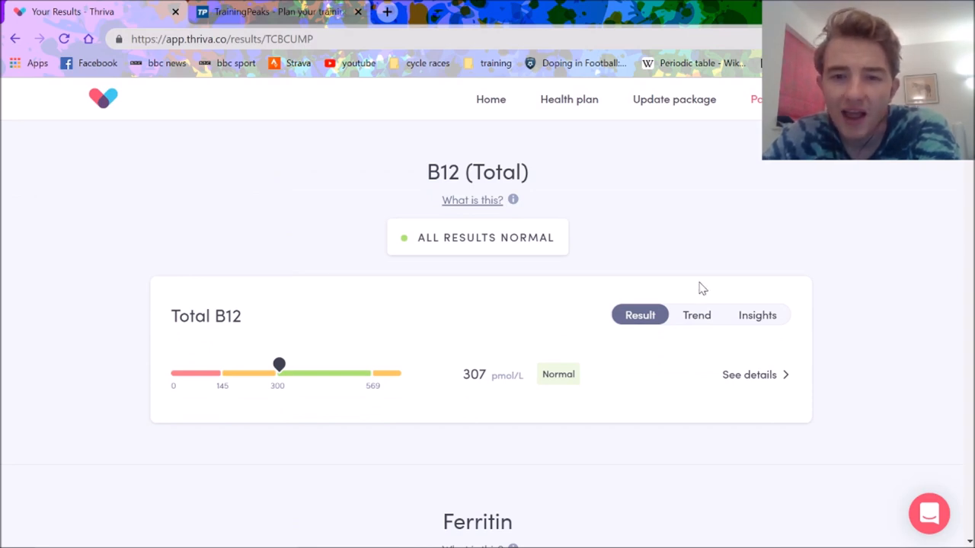
mouse_move(703, 317)
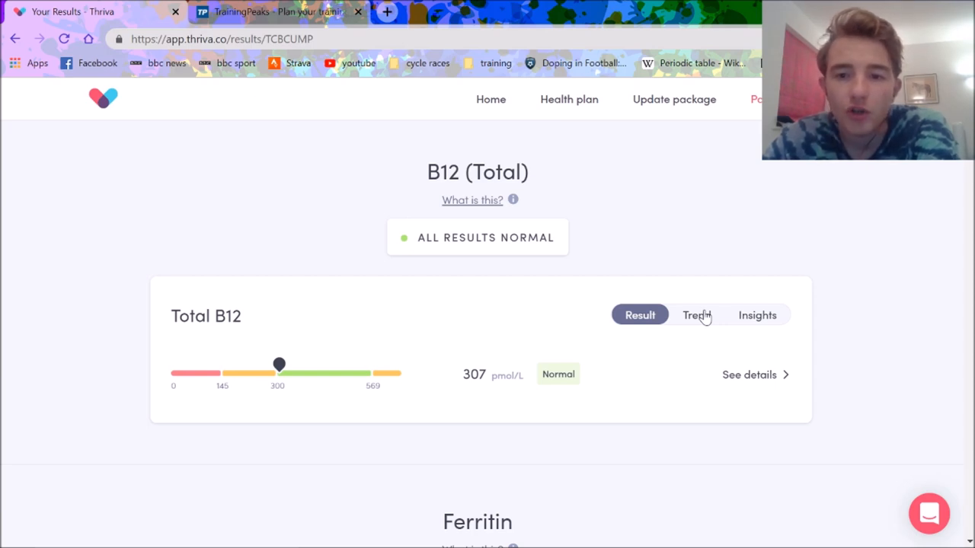
- View the B12 trend and health insights, then return to its result with Ferritin at 84 ug/L below
left_click(696, 314)
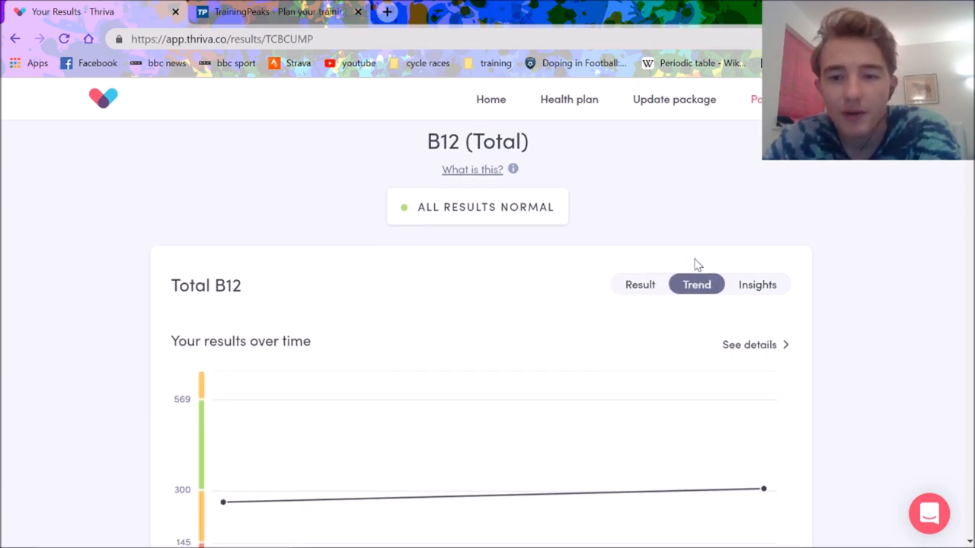
scroll("down", 3)
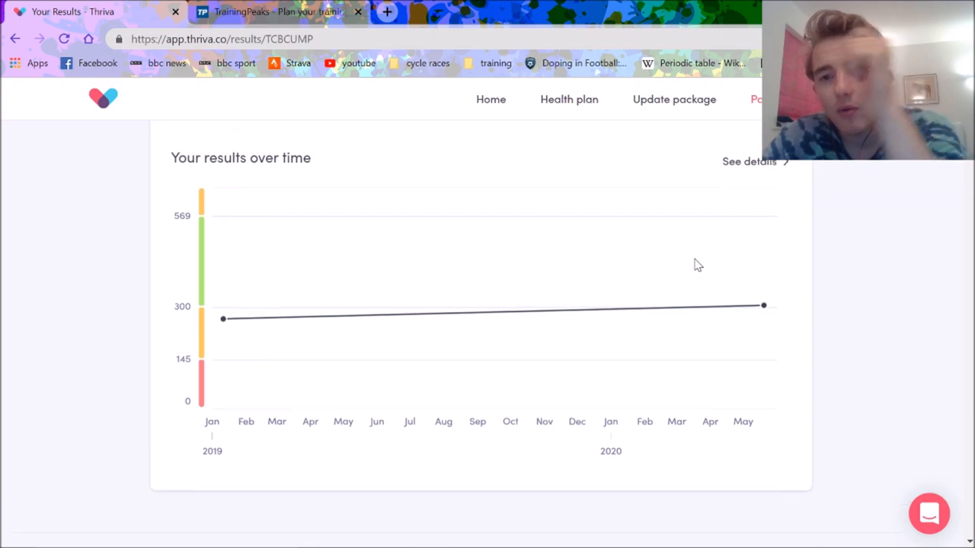
mouse_move(706, 320)
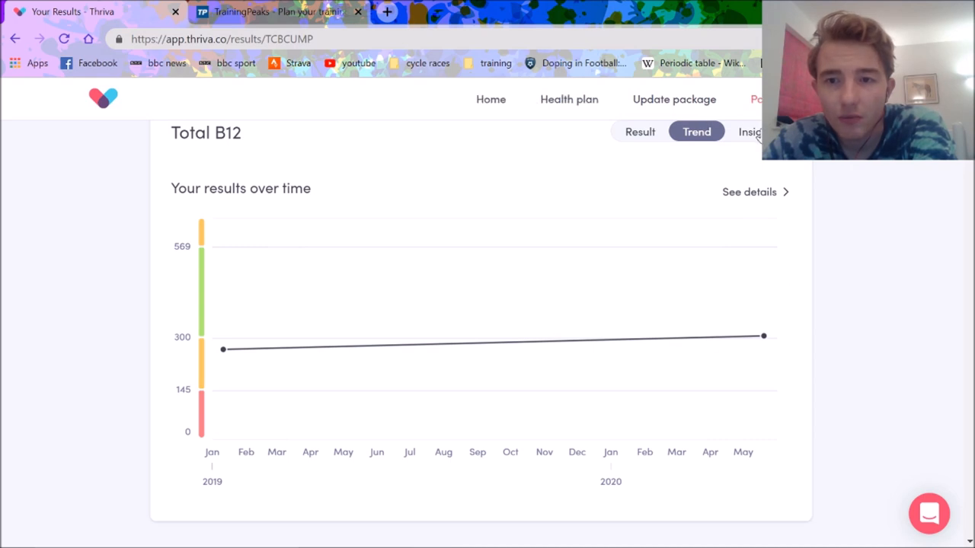
left_click(751, 131)
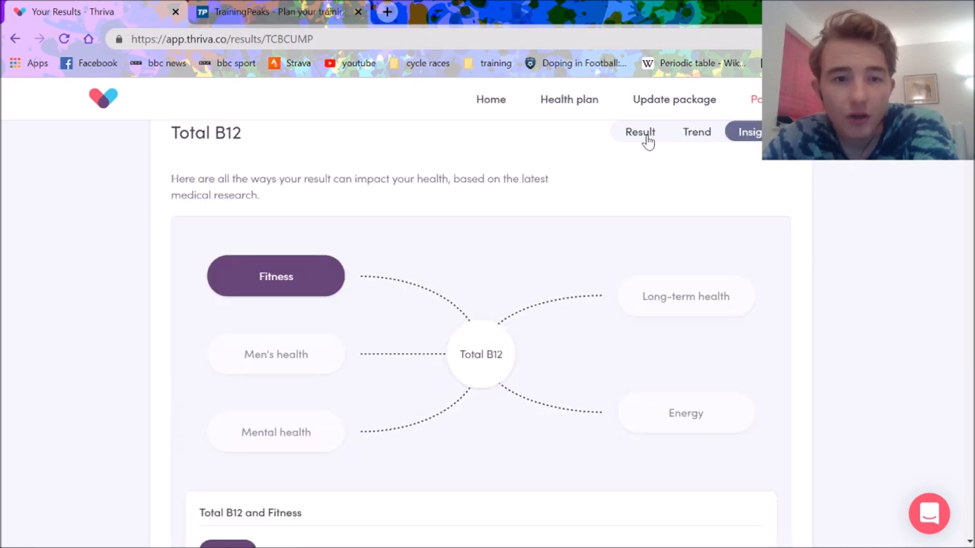
scroll("down", 3)
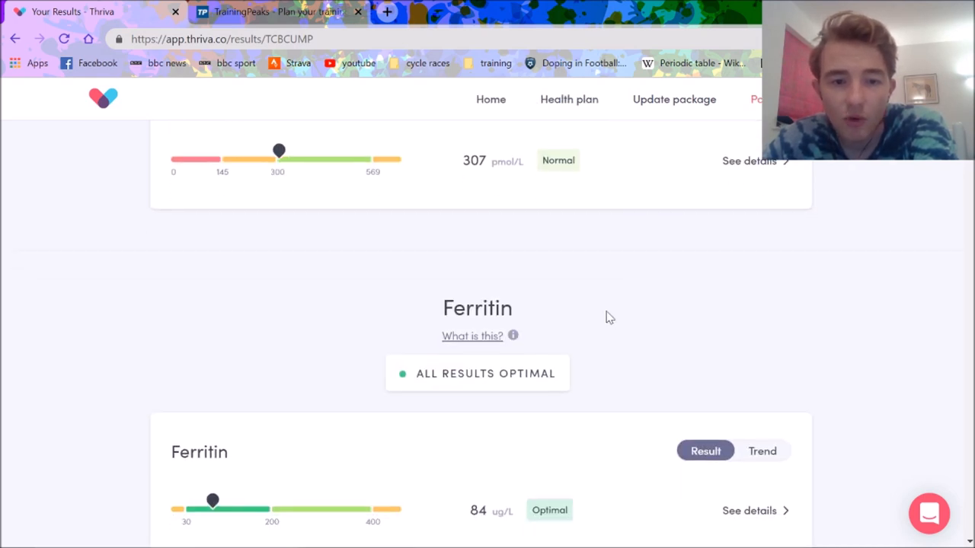
- View the Ferritin trend (93 to 84 ug/L, 2019 to 2020), then scroll down to Folate
left_click(762, 450)
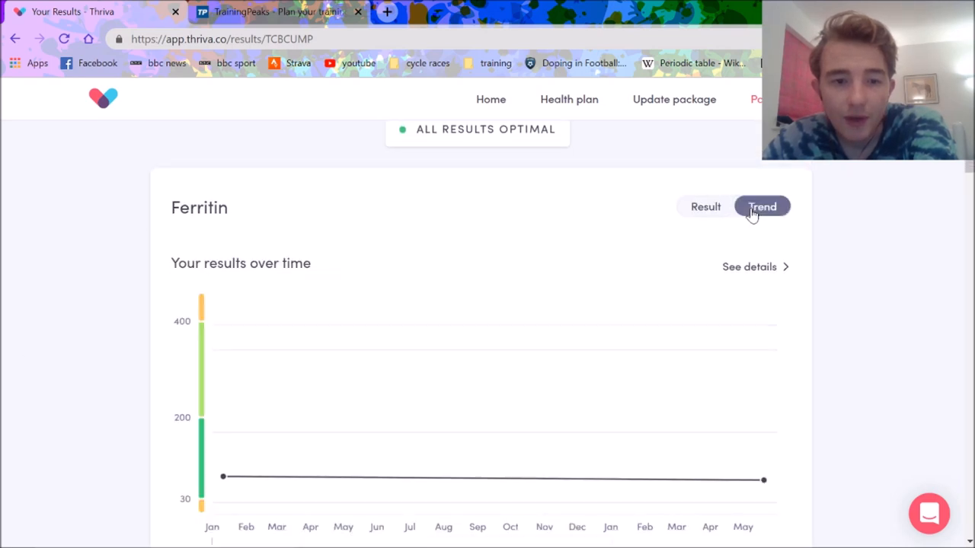
mouse_move(761, 481)
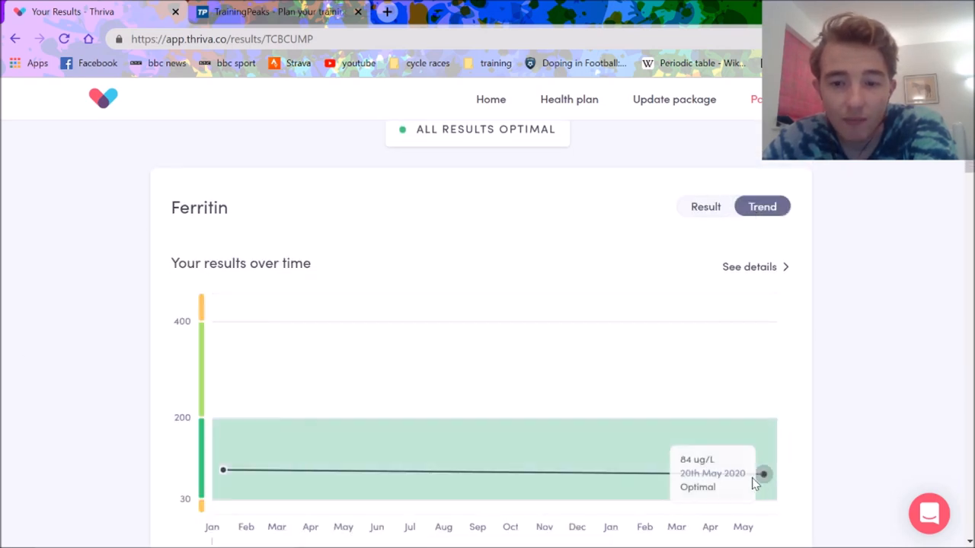
mouse_move(221, 472)
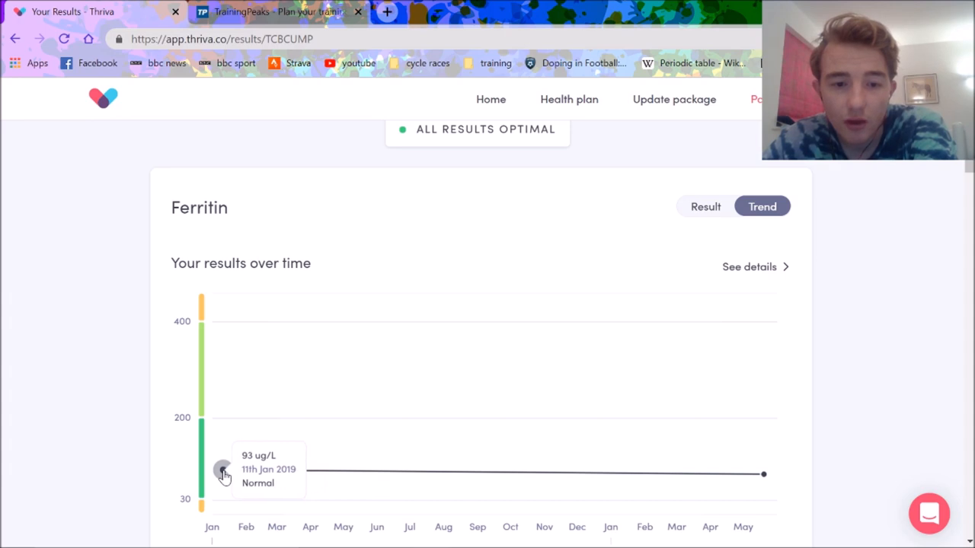
scroll("down", 3)
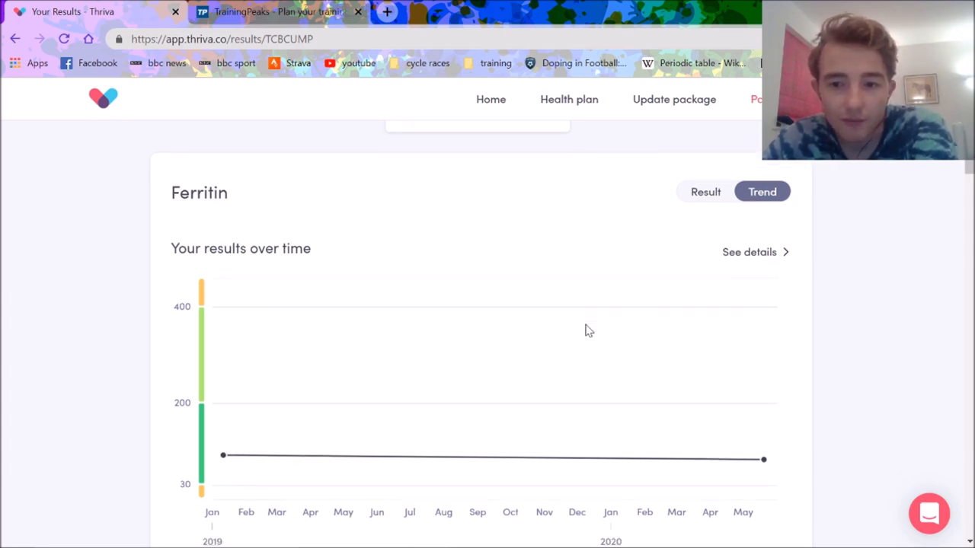
scroll("down", 3)
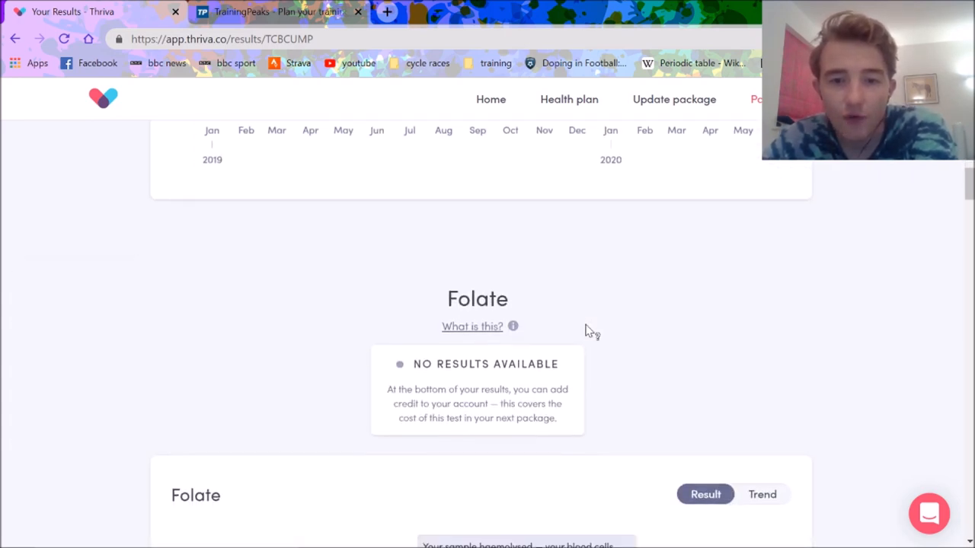
- Switch Folate to its trend view showing the single 22.5 nmol/L January 2019 reading
scroll("down", 3)
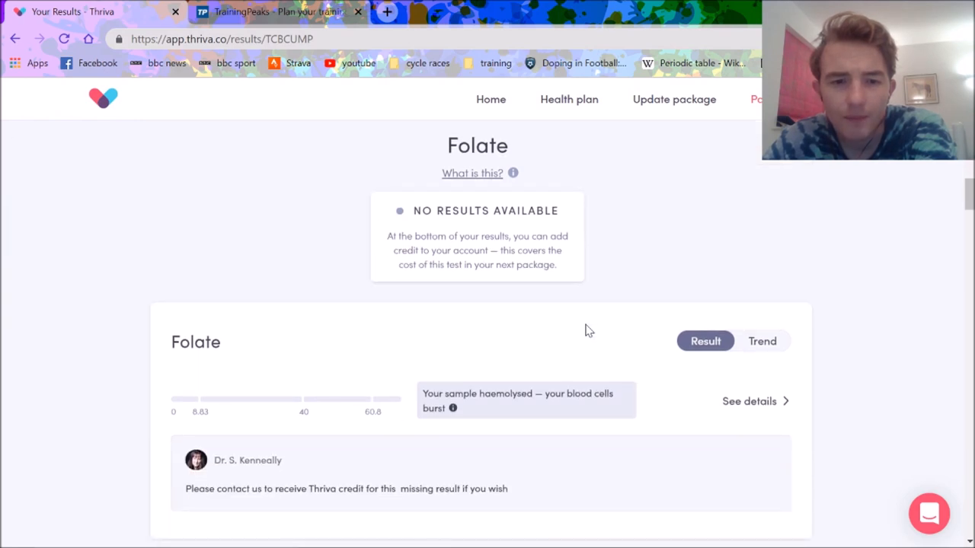
left_click(761, 341)
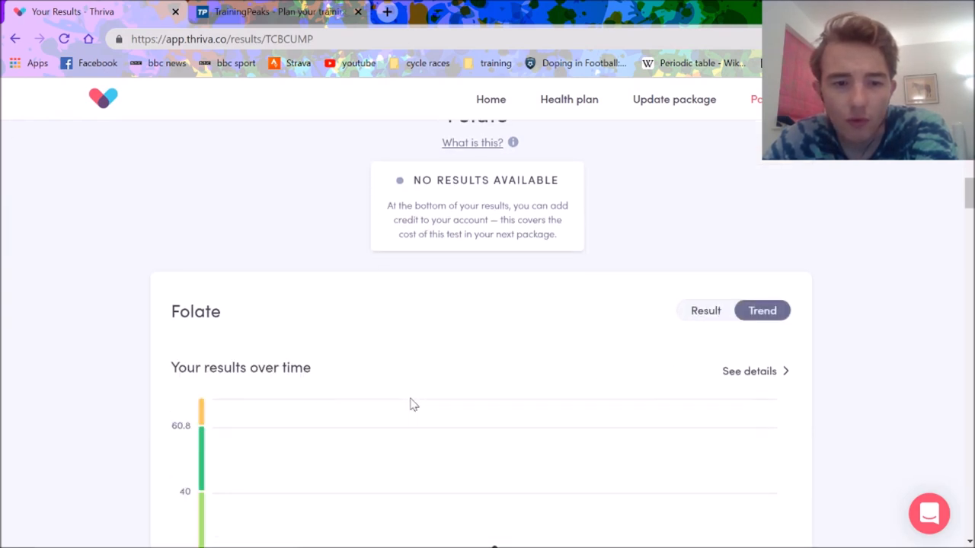
scroll("down", 3)
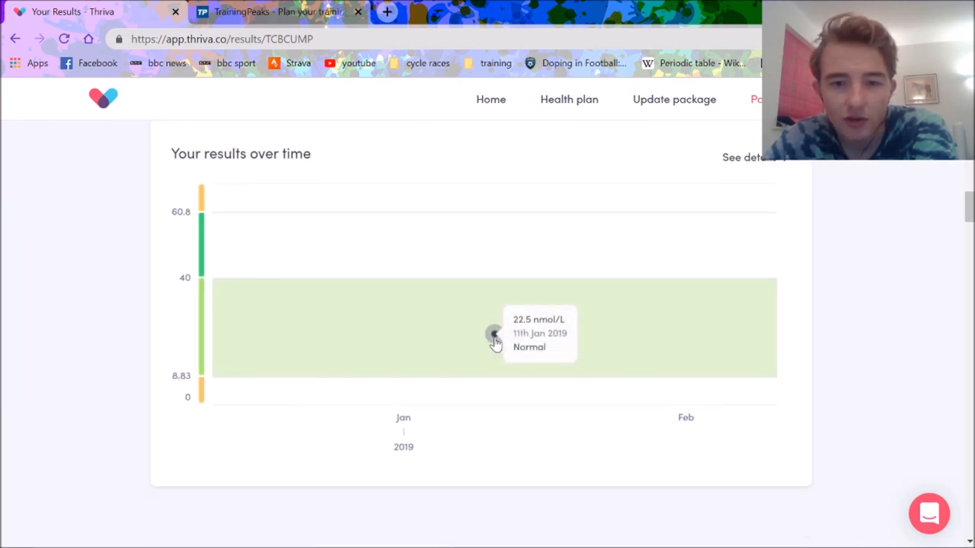
scroll("down", 3)
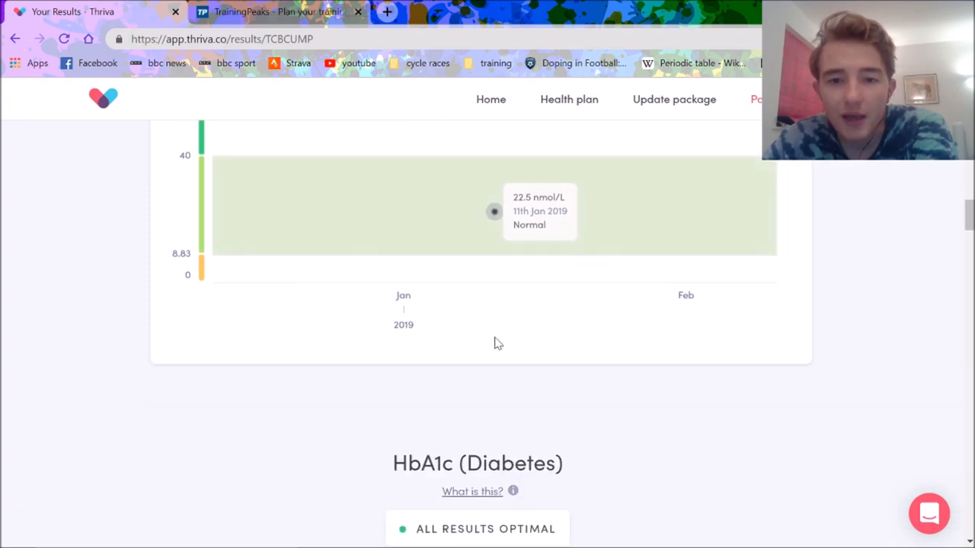
mouse_move(497, 219)
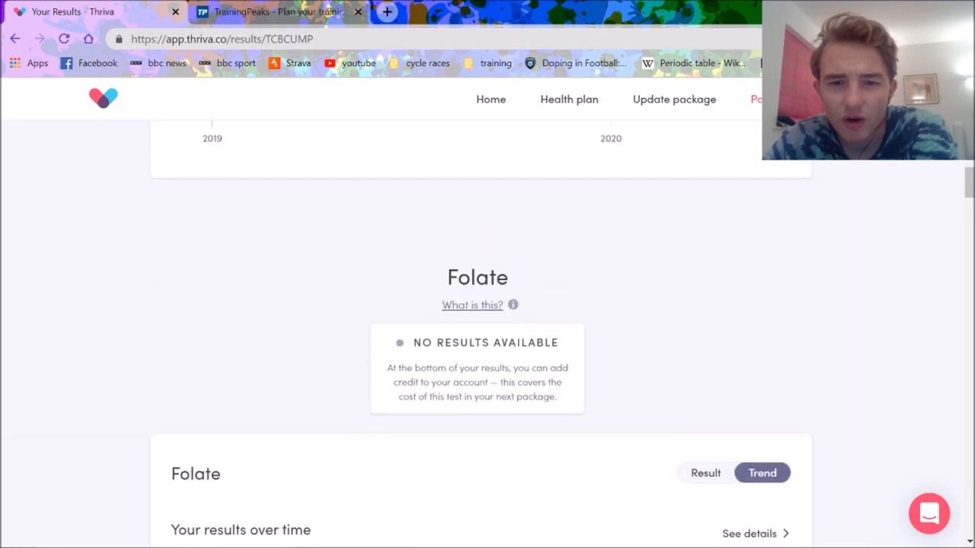
- Scroll back up to Ferritin, then down past the Folate chart to the HbA1c result
scroll("up", 3)
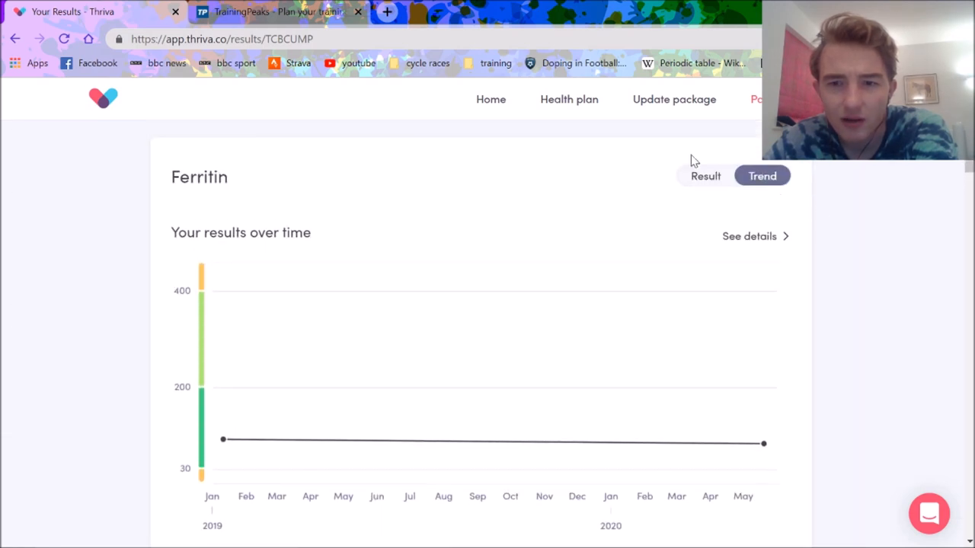
mouse_move(765, 452)
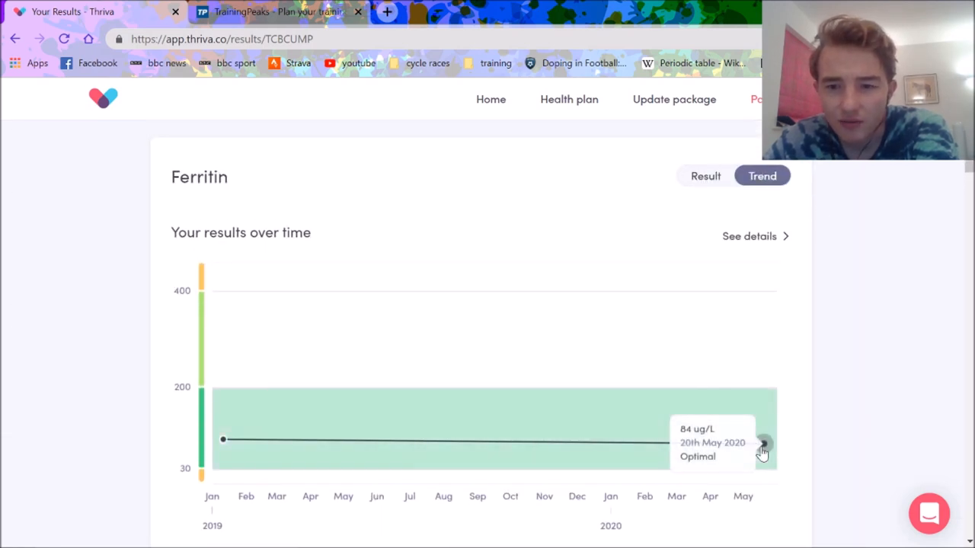
scroll("down", 3)
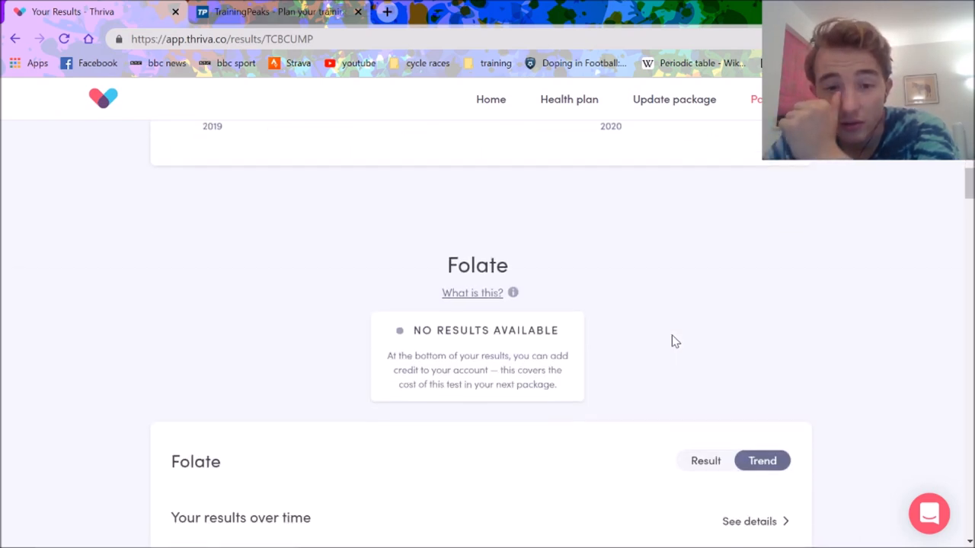
scroll("down", 3)
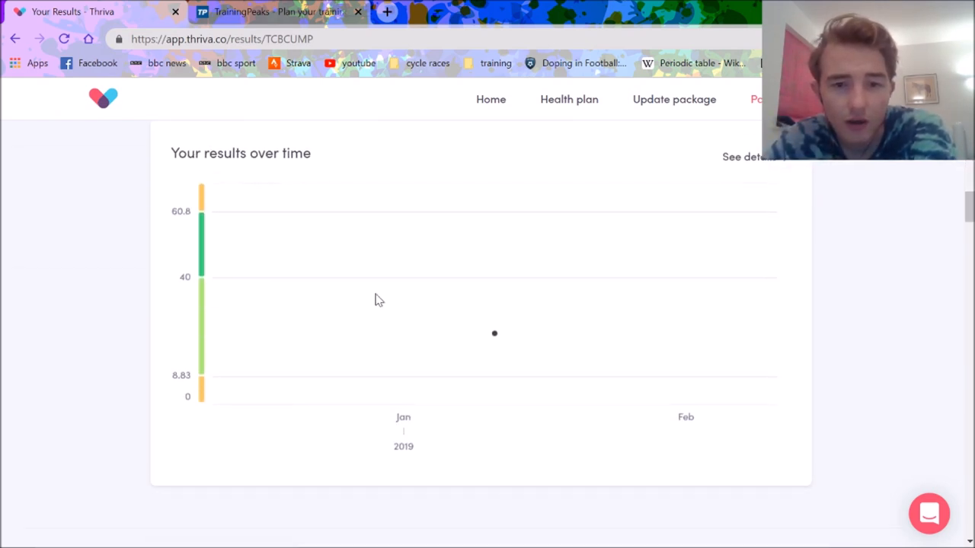
scroll("down", 3)
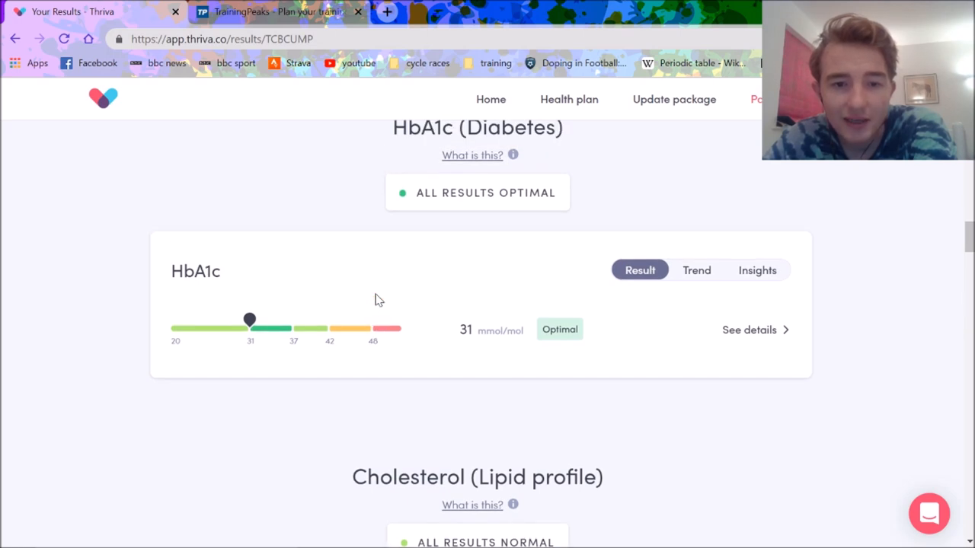
mouse_move(777, 274)
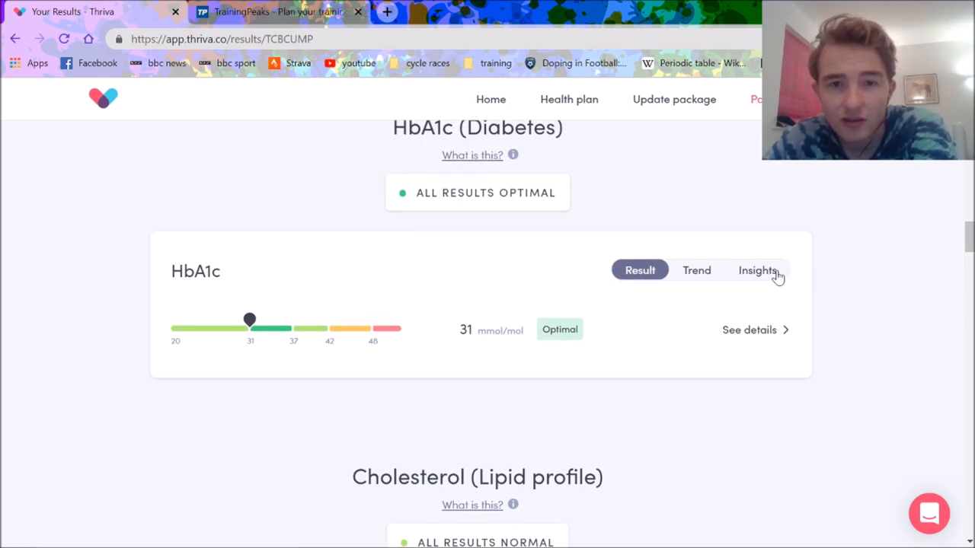
mouse_move(475, 160)
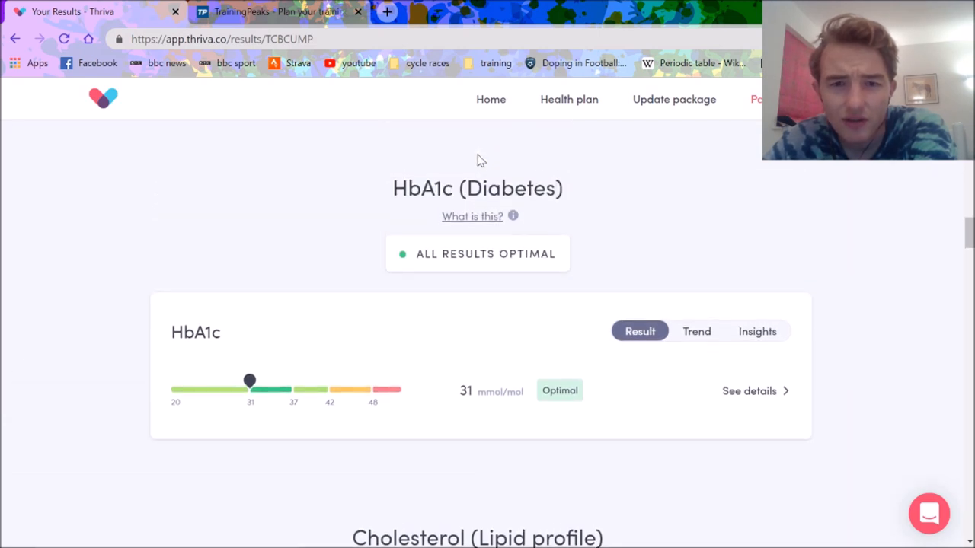
mouse_move(486, 222)
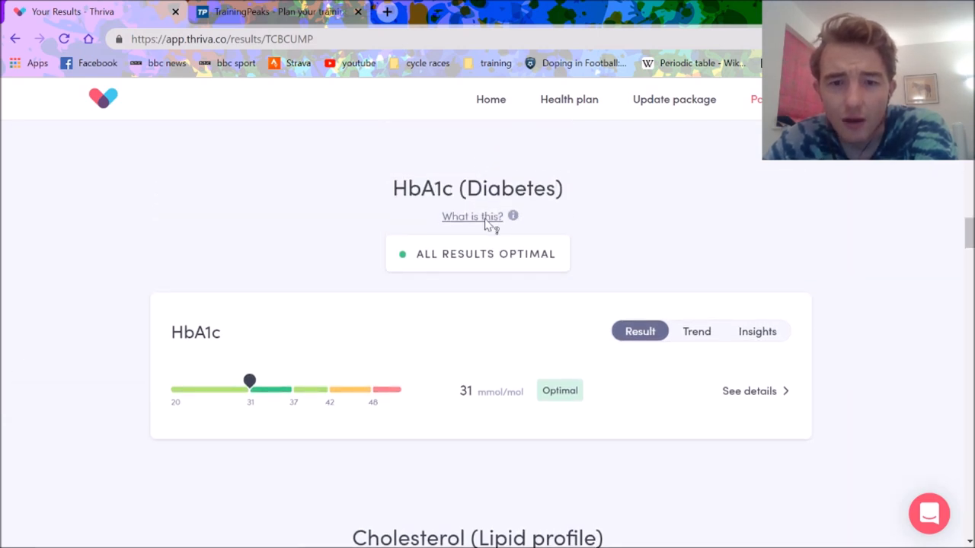
- Scroll down past HbA1c to the Cholesterol (Lipid profile) section
scroll("down", 3)
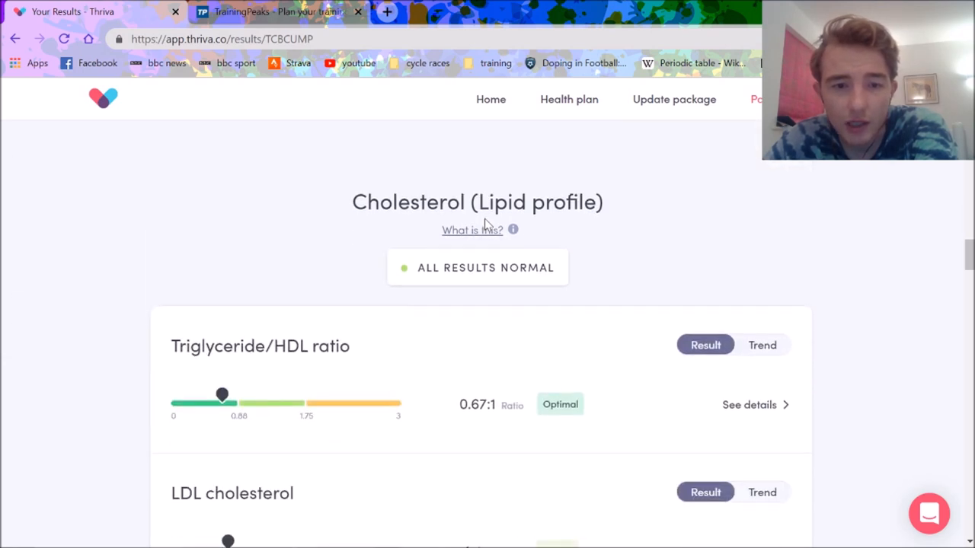
- Scroll through the cholesterol measures down to the Triglycerides card
scroll("down", 3)
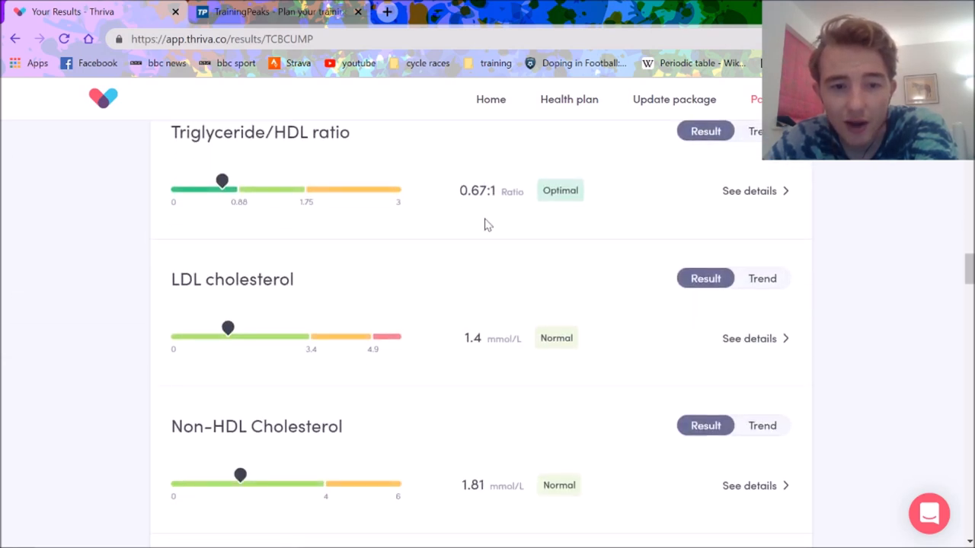
scroll("down", 3)
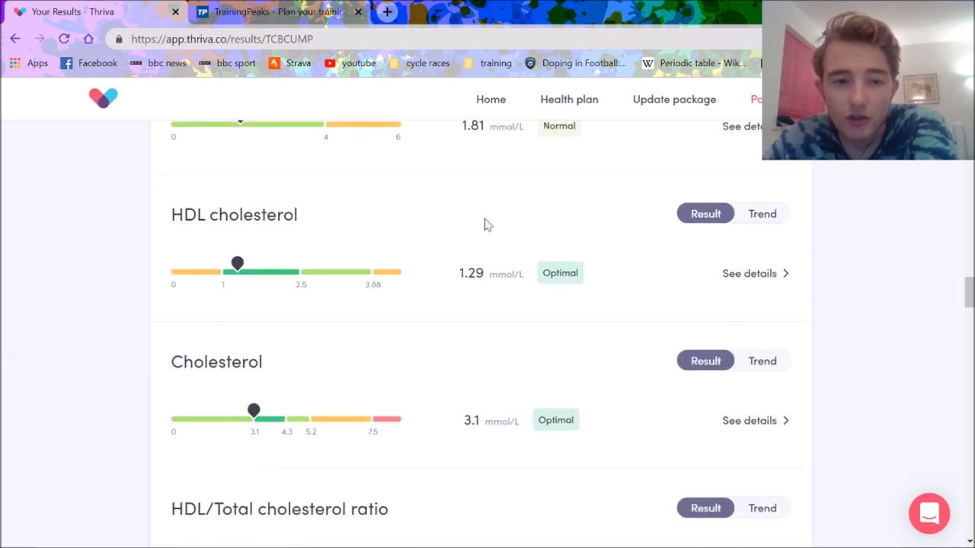
scroll("down", 3)
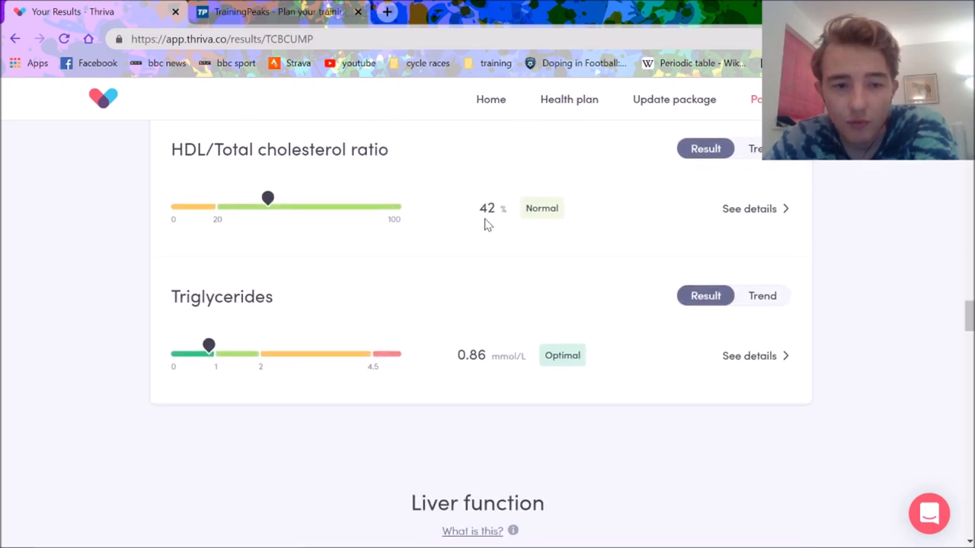
scroll("down", 3)
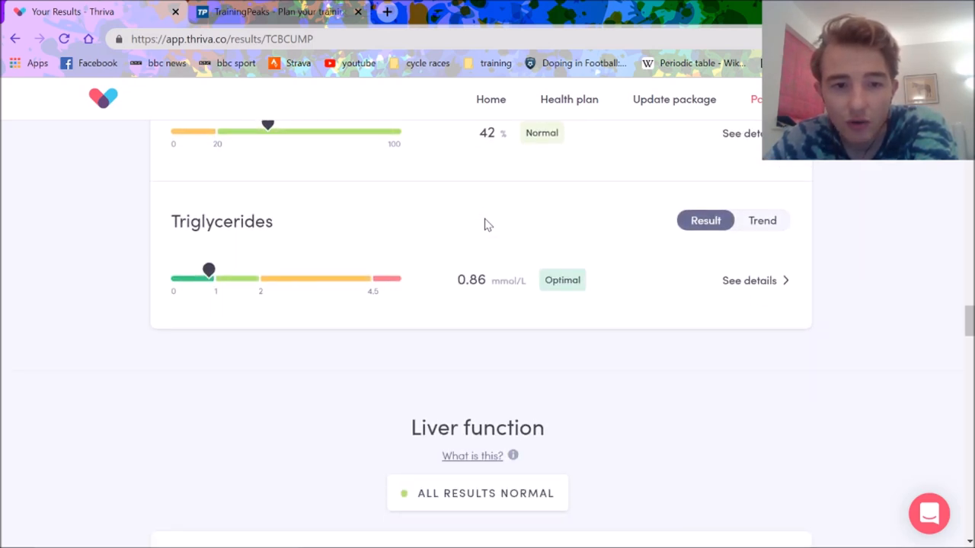
scroll("down", 3)
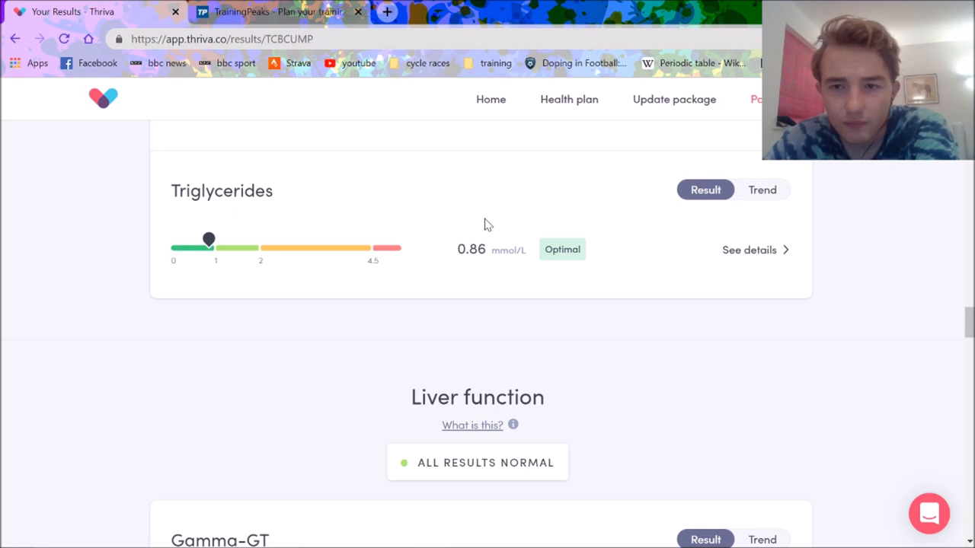
mouse_move(740, 193)
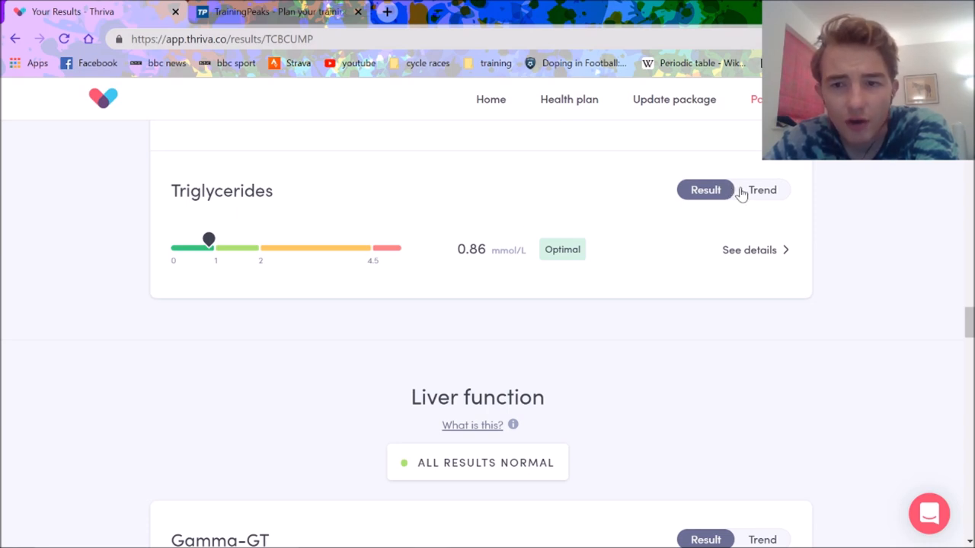
- Toggle Triglycerides between Result and Trend, ending on the trend from 0.77 to 0.86 mmol/L
left_click(761, 189)
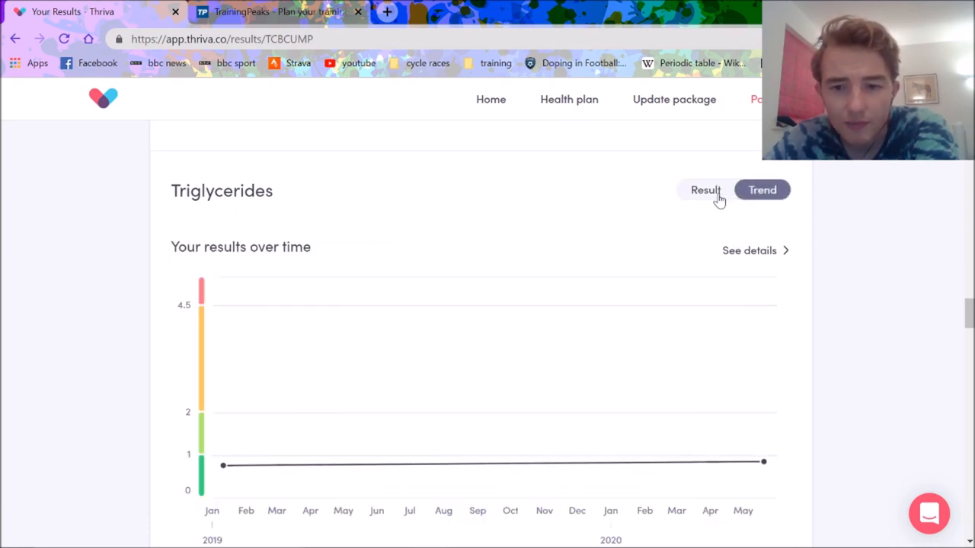
left_click(703, 189)
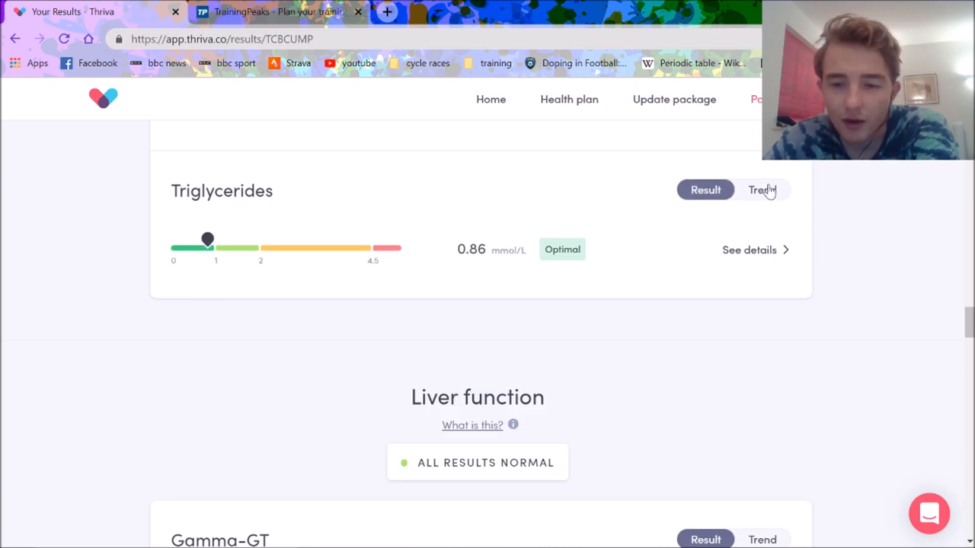
left_click(762, 189)
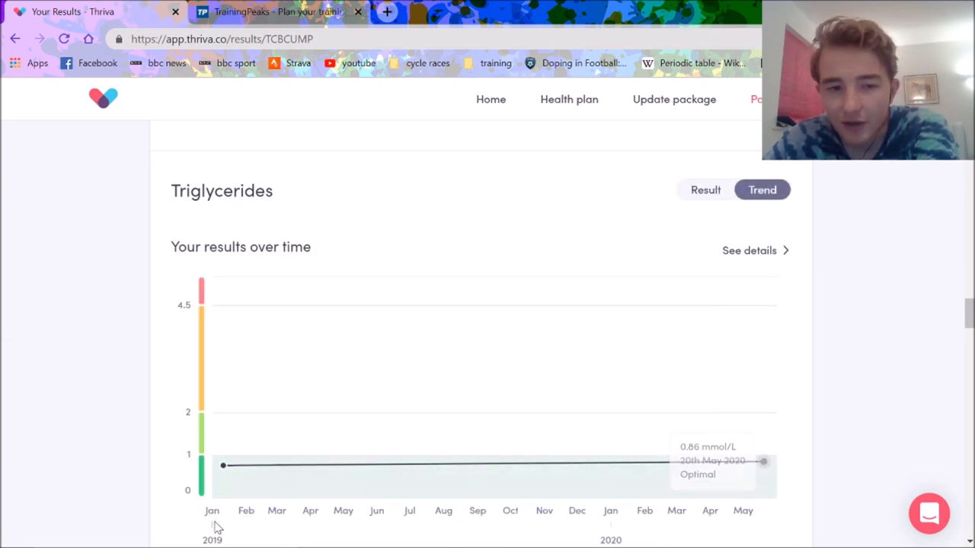
mouse_move(222, 478)
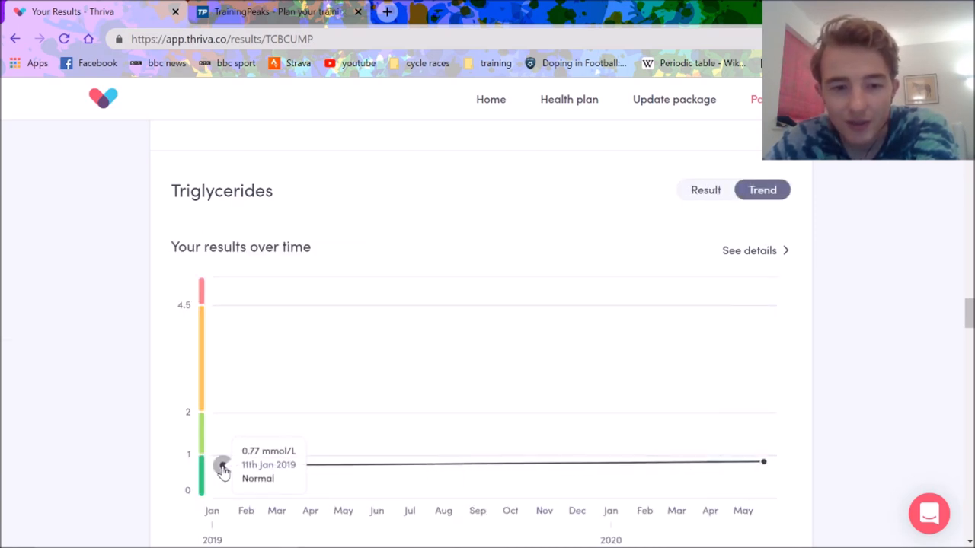
mouse_move(768, 436)
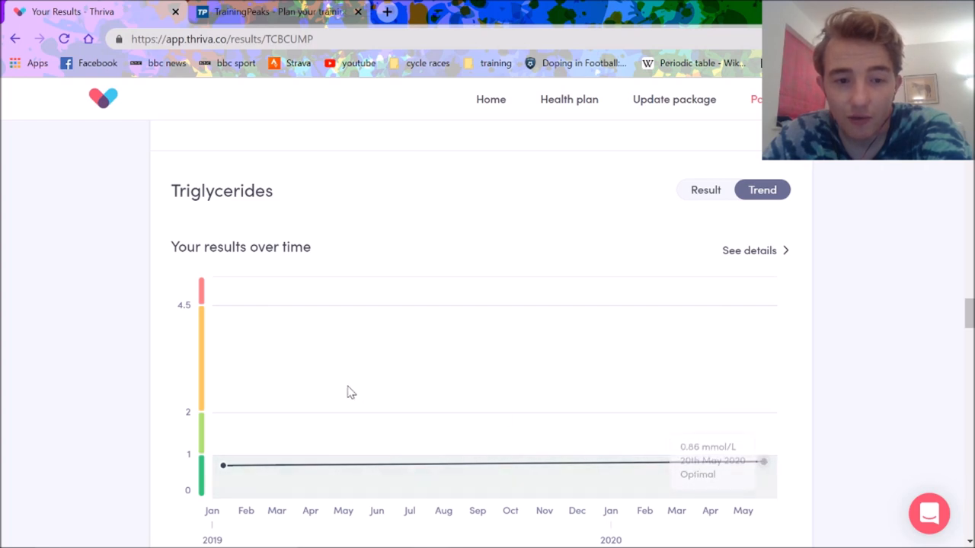
scroll("down", 3)
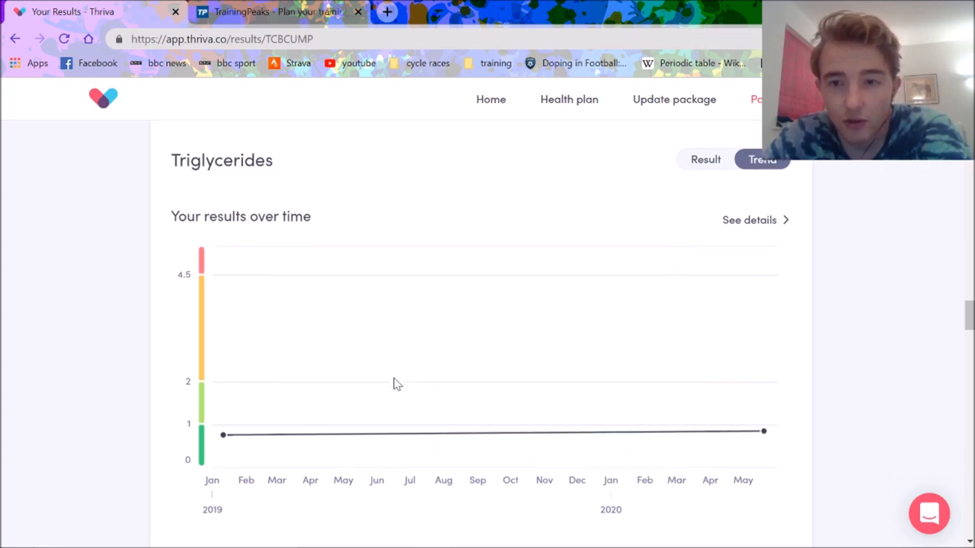
scroll("down", 3)
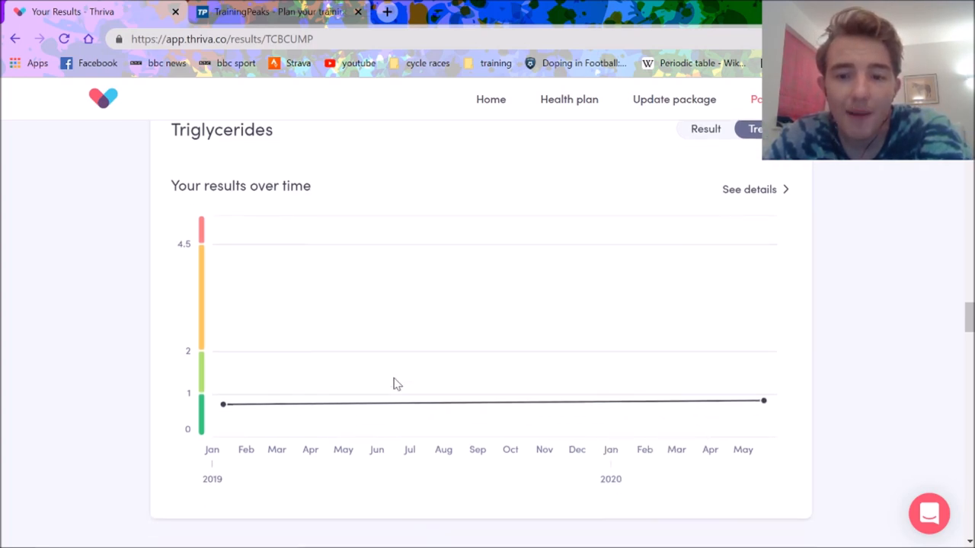
- Scroll through the Liver function results down to the Vitamin D section at 25 nmol/L
scroll("down", 3)
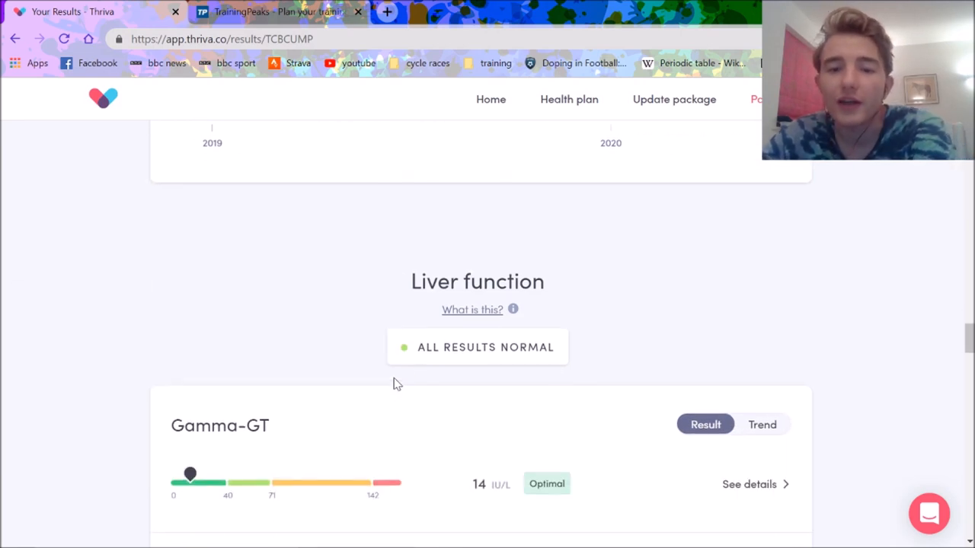
scroll("down", 3)
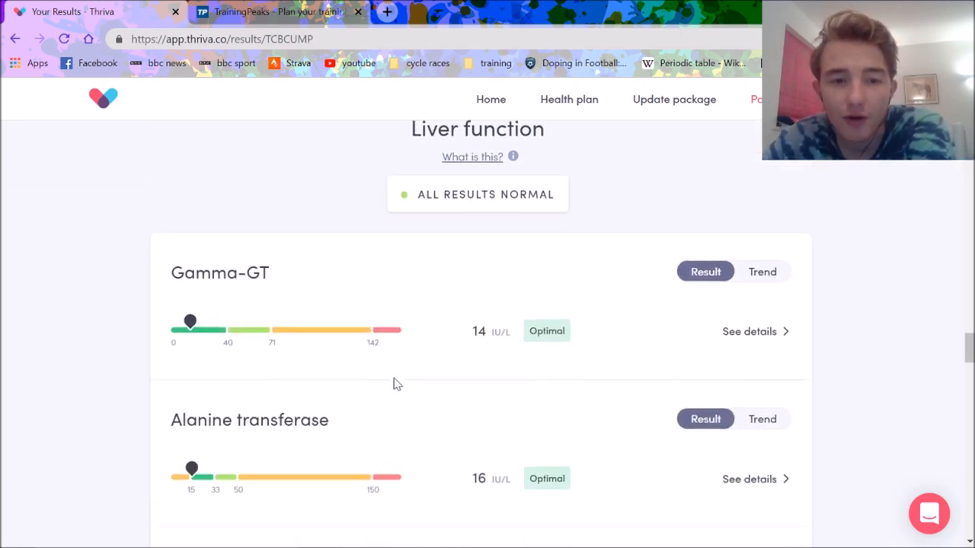
scroll("down", 3)
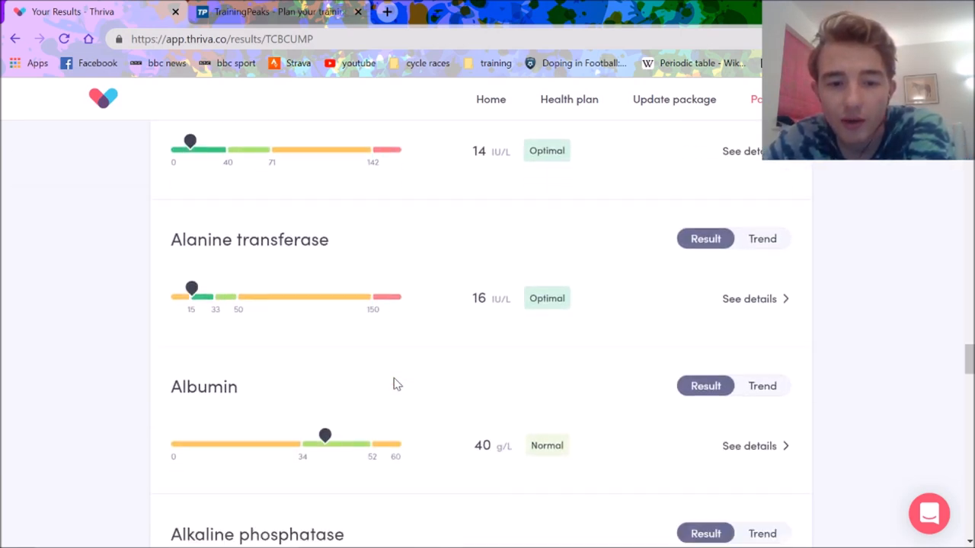
scroll("down", 3)
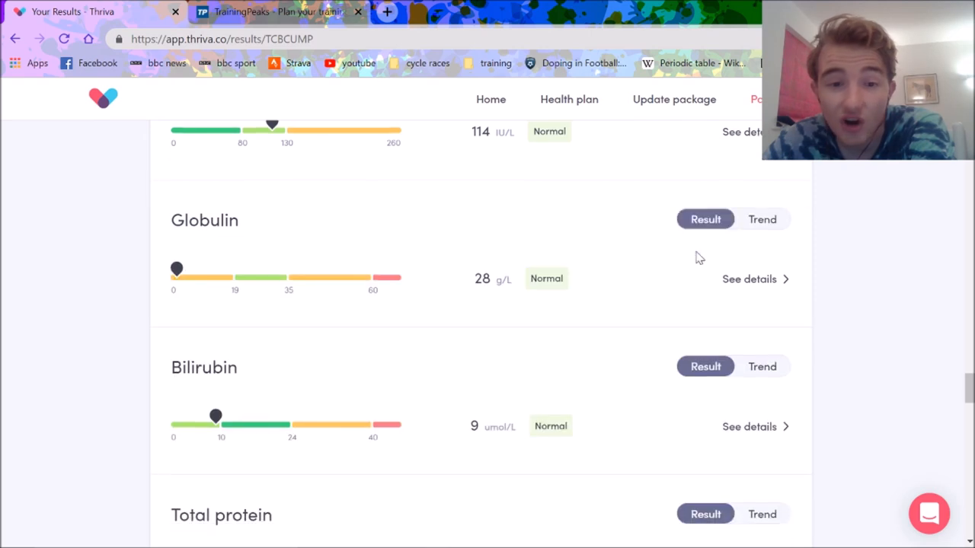
scroll("down", 3)
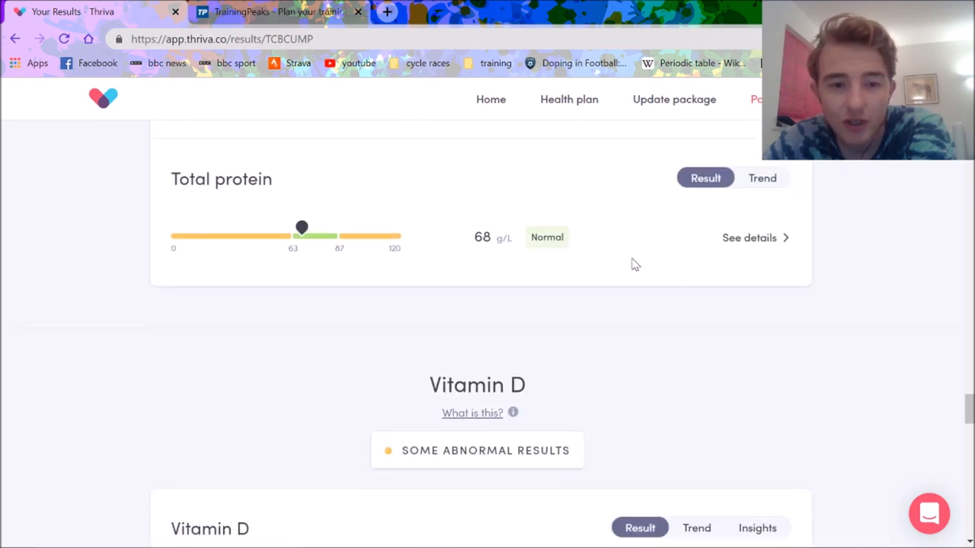
scroll("down", 3)
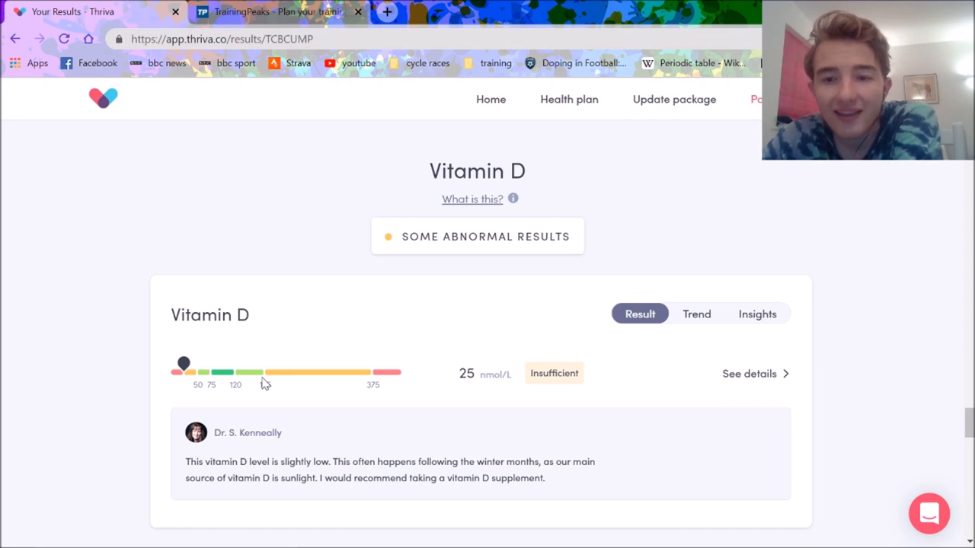
- View the Vitamin D trend from 2019 to 2020, then switch the card back to its current result
left_click(695, 313)
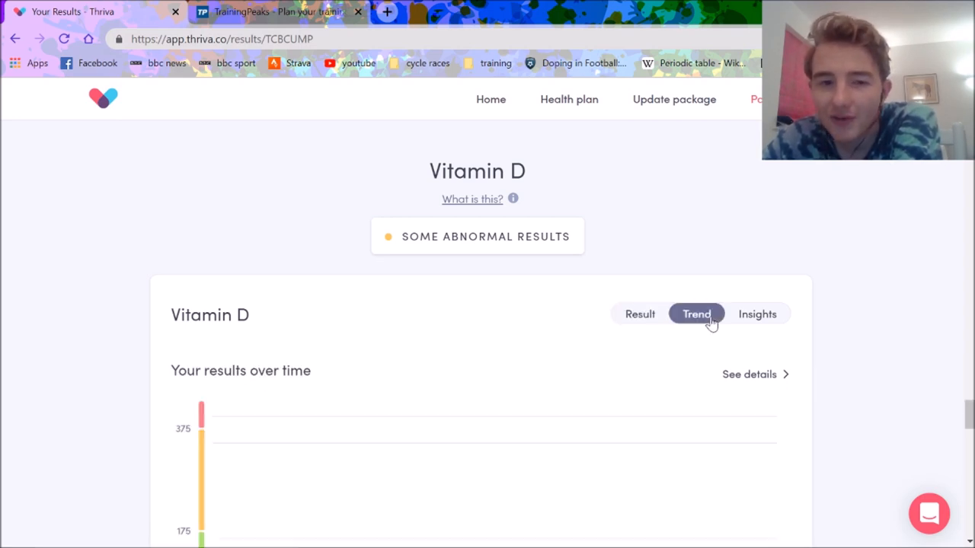
scroll("down", 3)
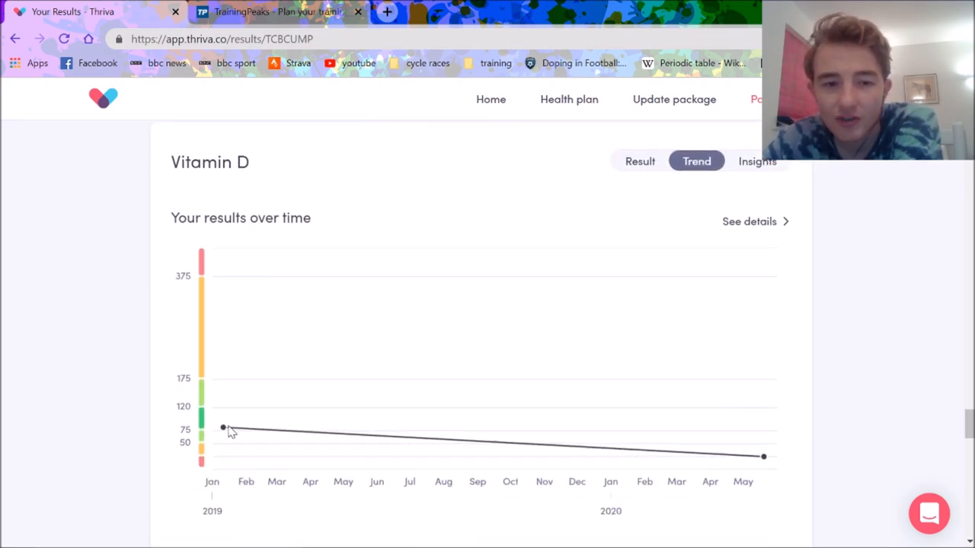
mouse_move(630, 163)
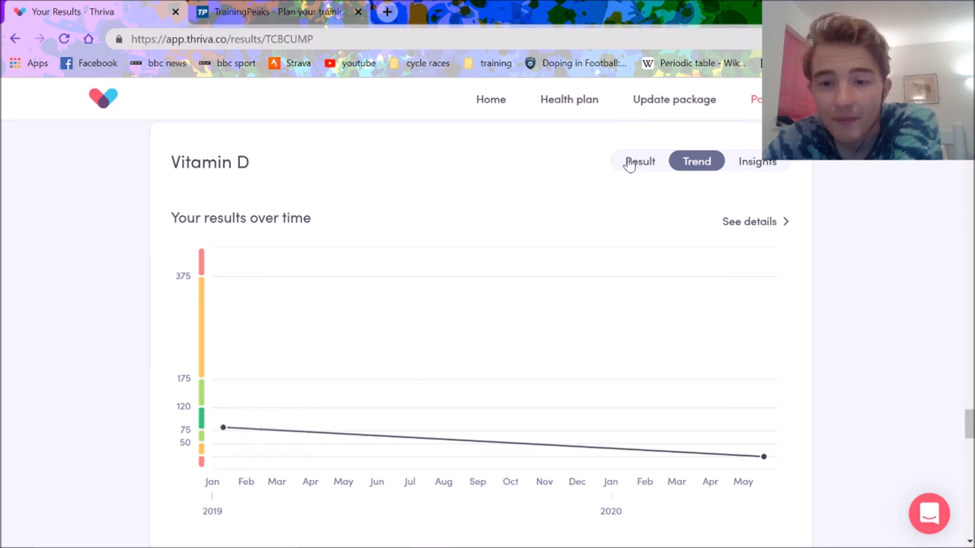
left_click(640, 162)
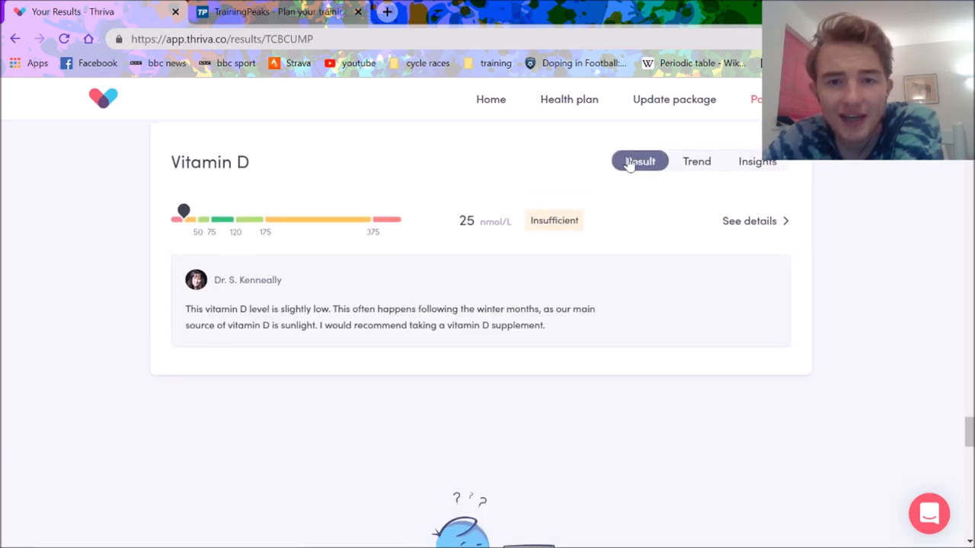
scroll("down", 3)
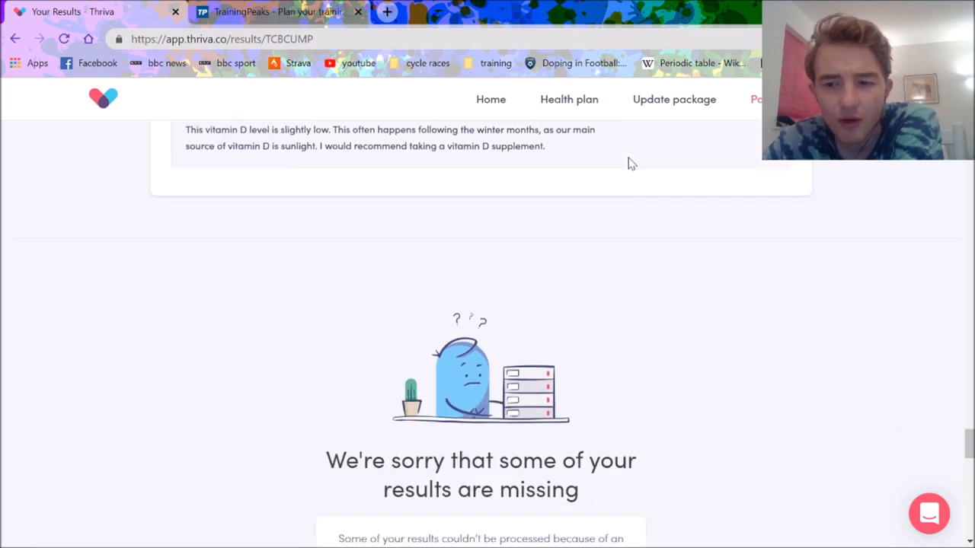
- Review the 'How to improve your results' tips and dismiss the recommend-to-a-friend survey
scroll("down", 3)
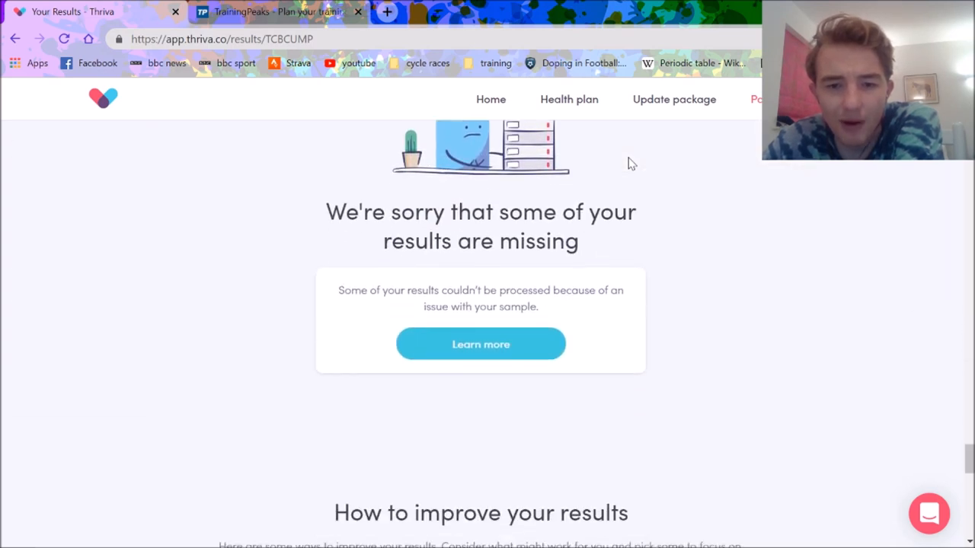
scroll("down", 3)
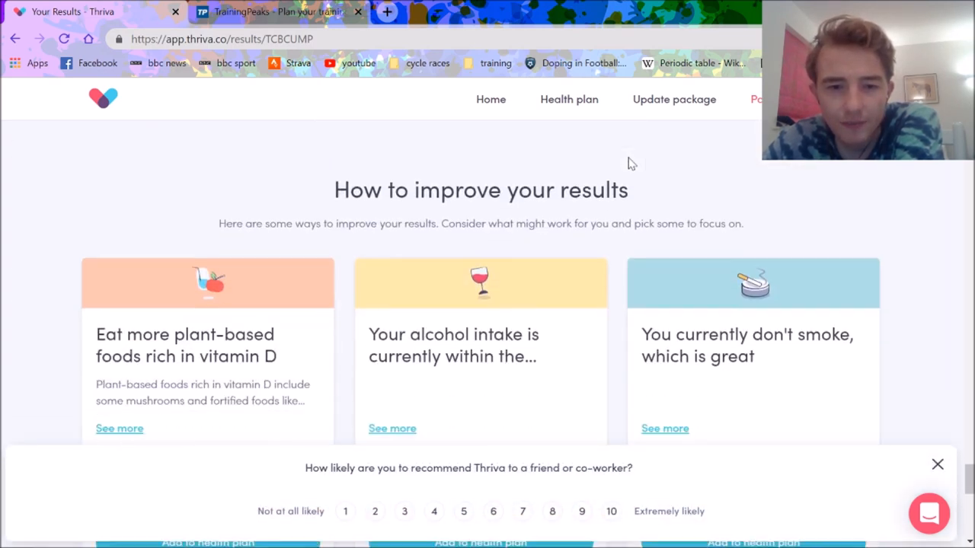
scroll("down", 3)
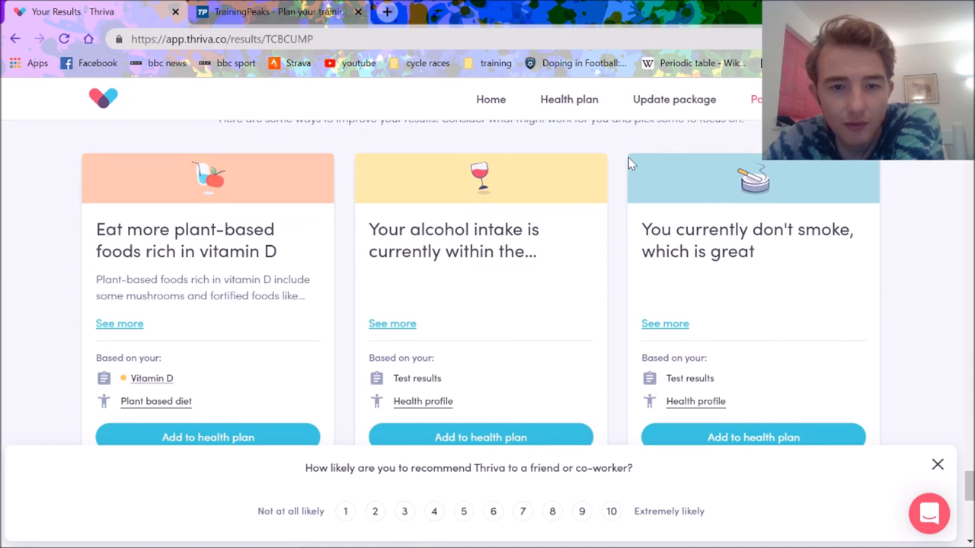
mouse_move(942, 478)
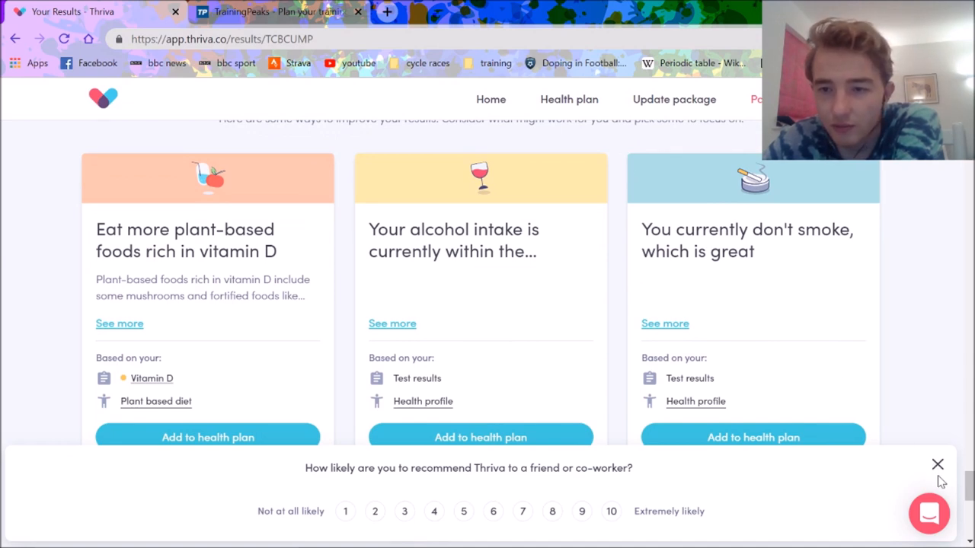
left_click(938, 463)
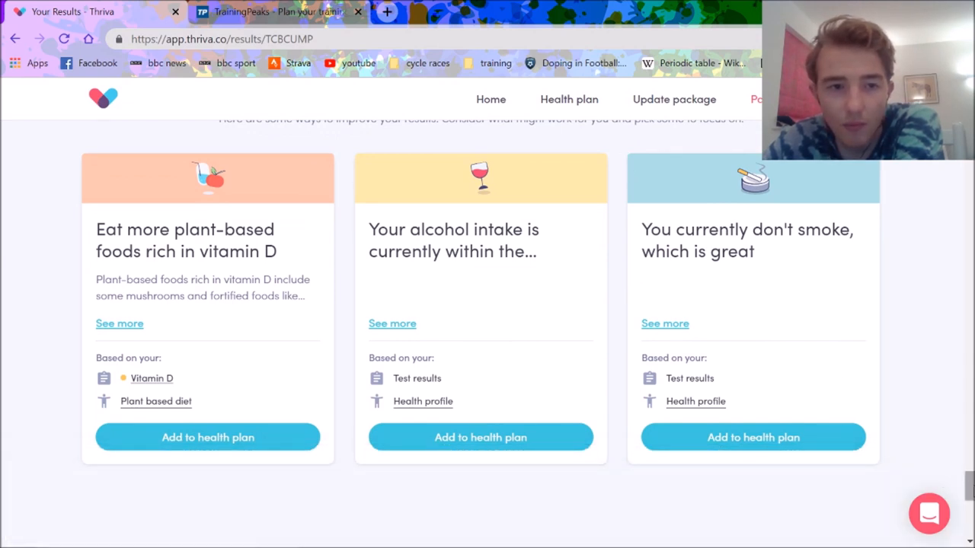
scroll("down", 3)
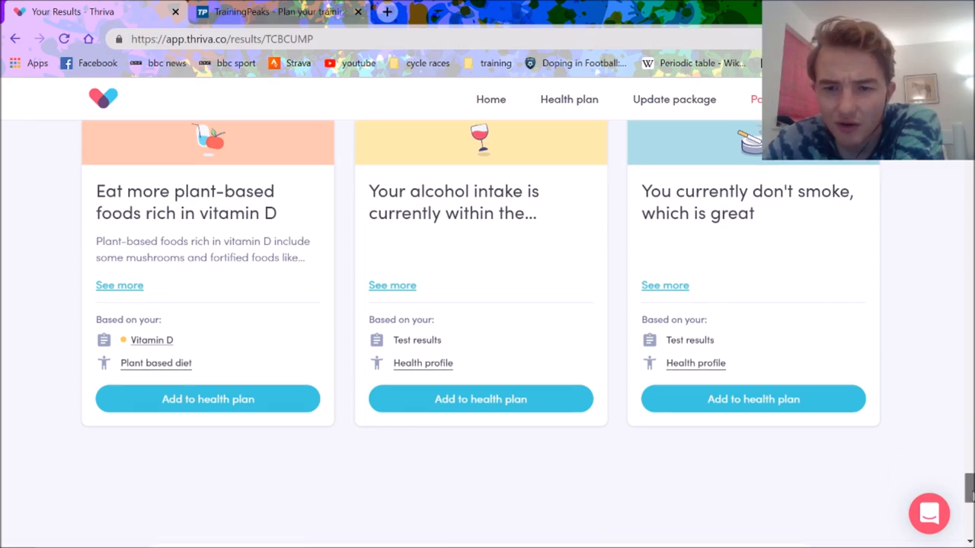
scroll("down", 3)
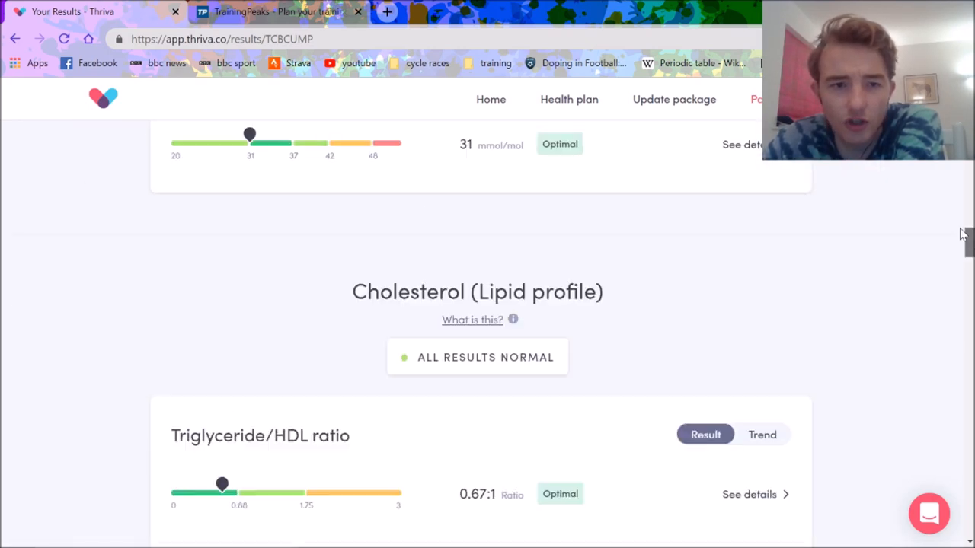
- Glance at the Ferritin trend chart, then switch to the TrainingPeaks calendar tab
scroll("down", 3)
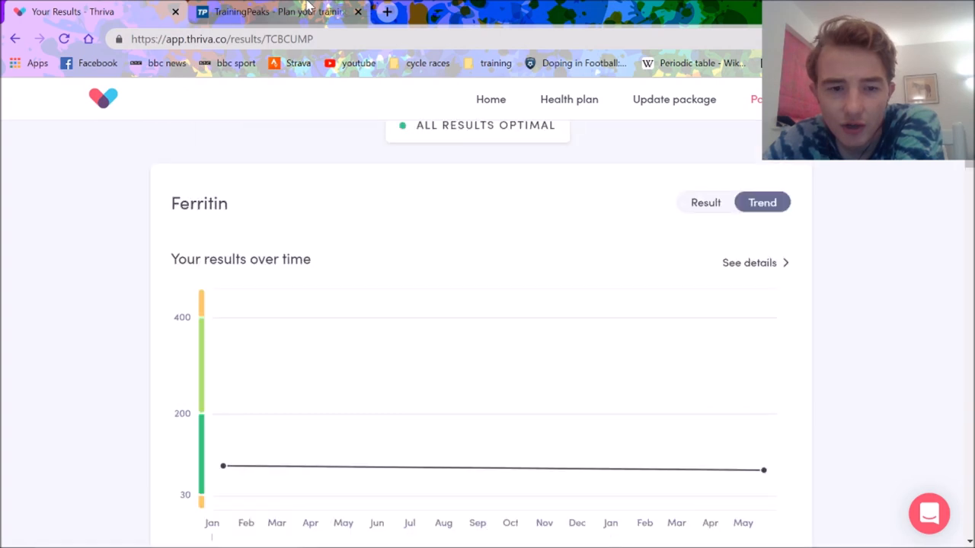
left_click(277, 12)
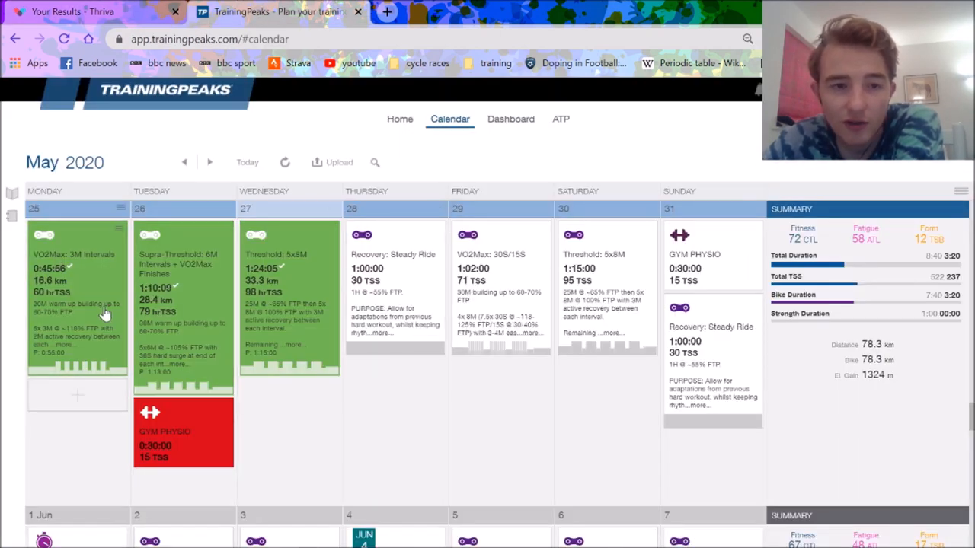
mouse_move(600, 459)
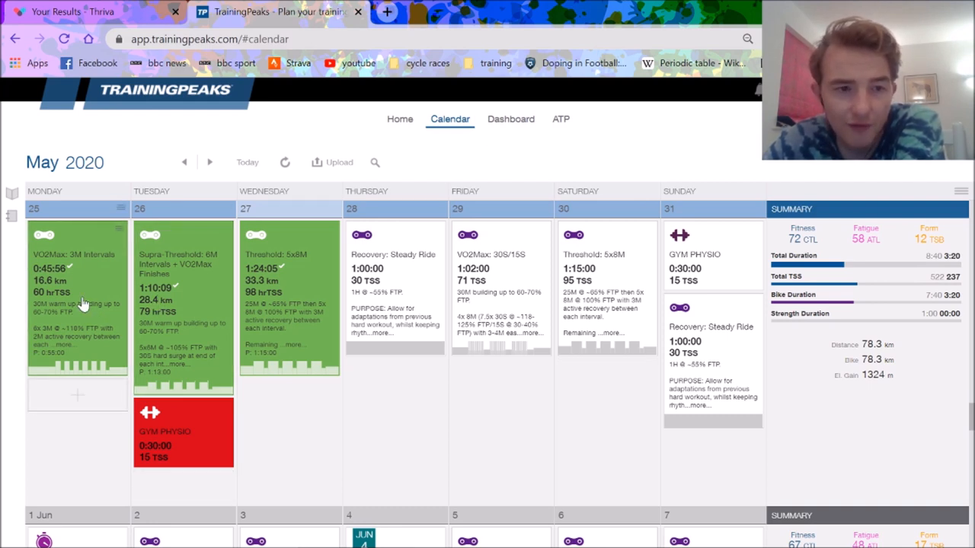
mouse_move(317, 310)
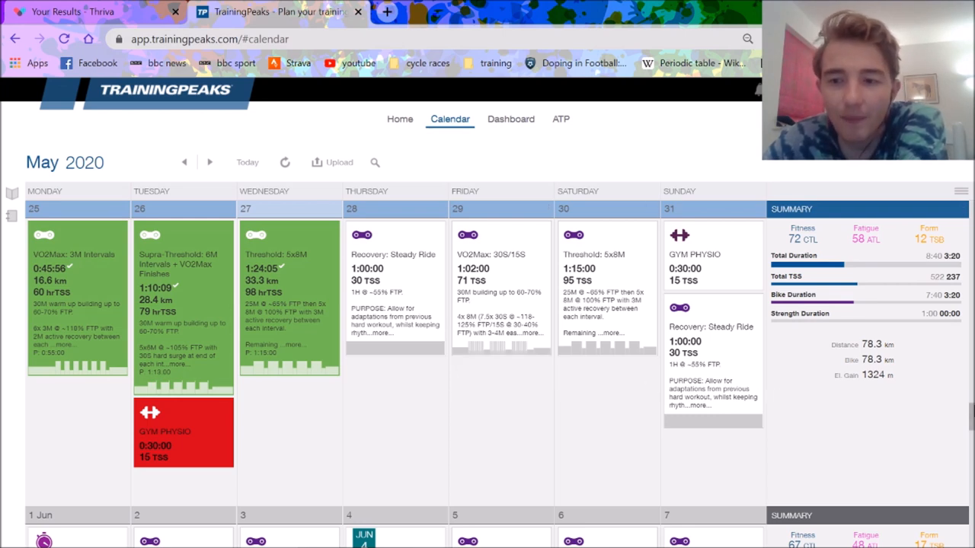
- Review the 25–31 May 2020 training week, then switch back to the Thriva results tab
scroll("down", 3)
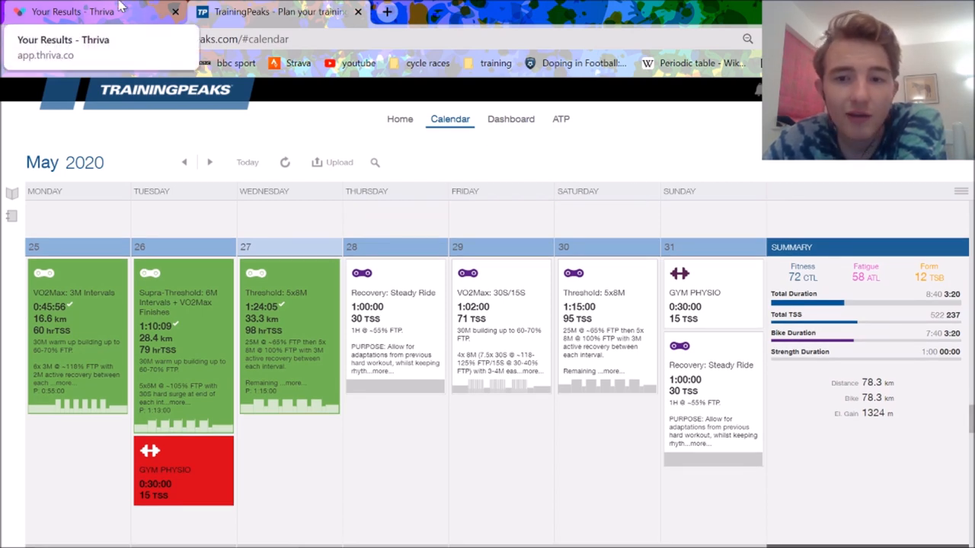
left_click(76, 12)
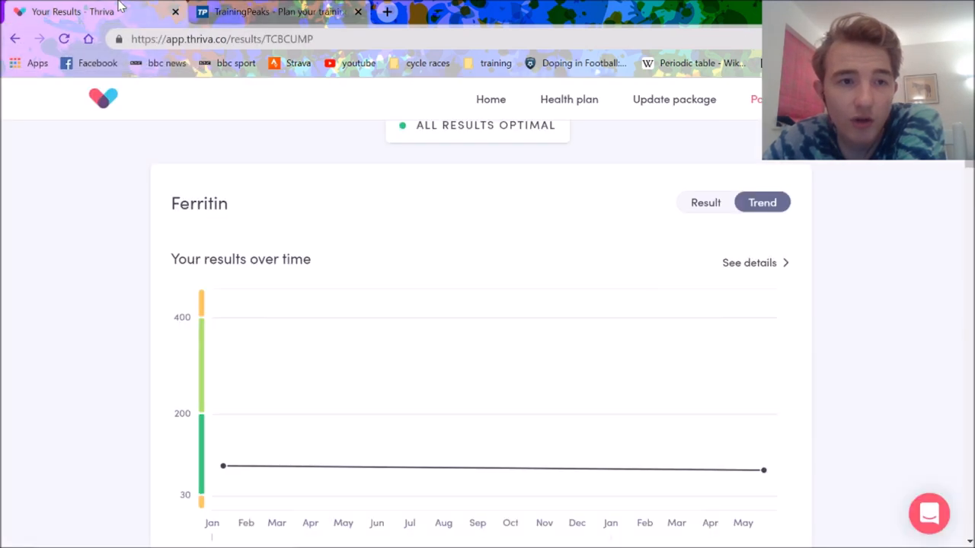
mouse_move(528, 207)
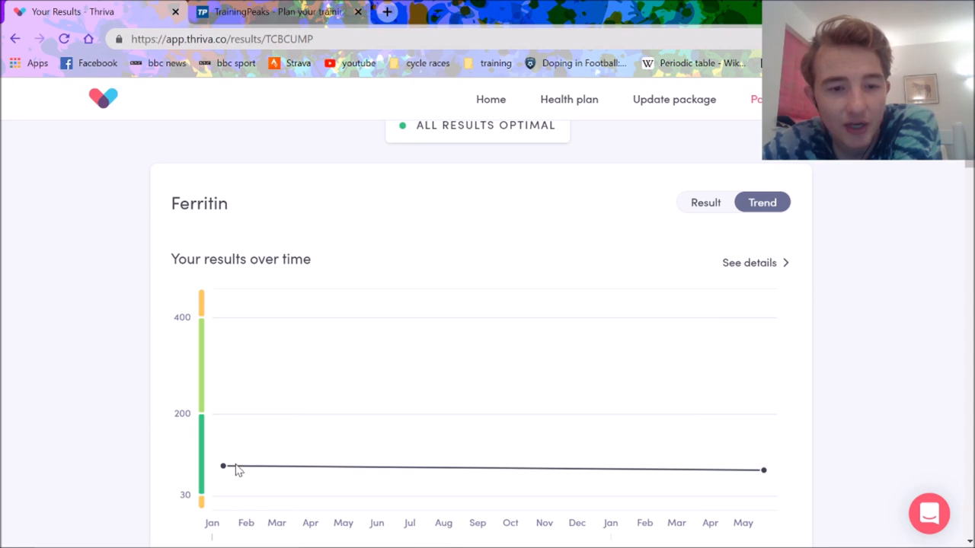
mouse_move(765, 479)
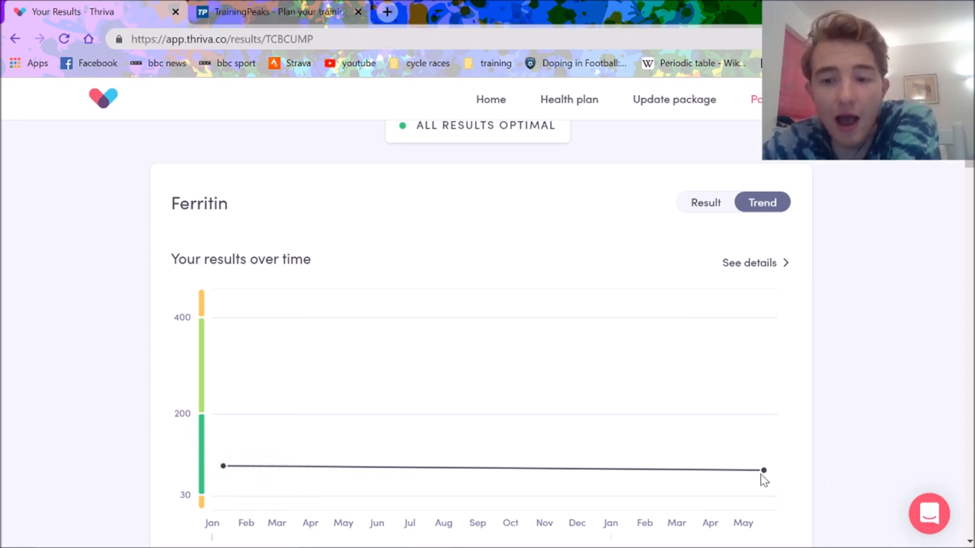
scroll("down", 3)
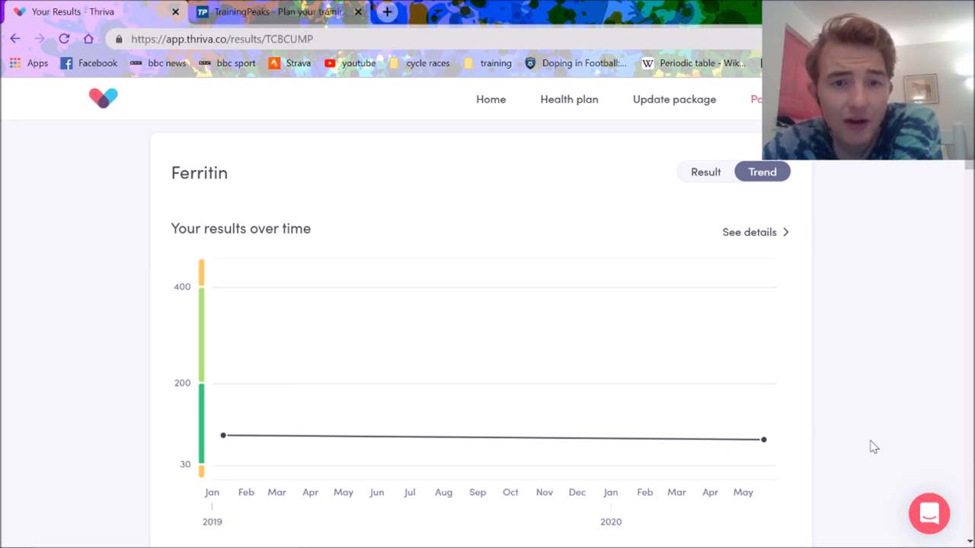
scroll("down", 3)
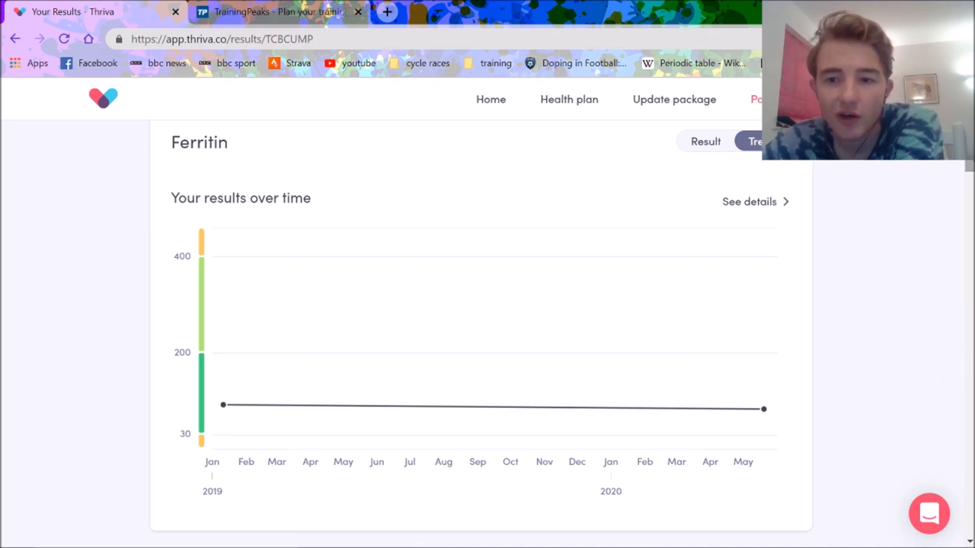
scroll("down", 3)
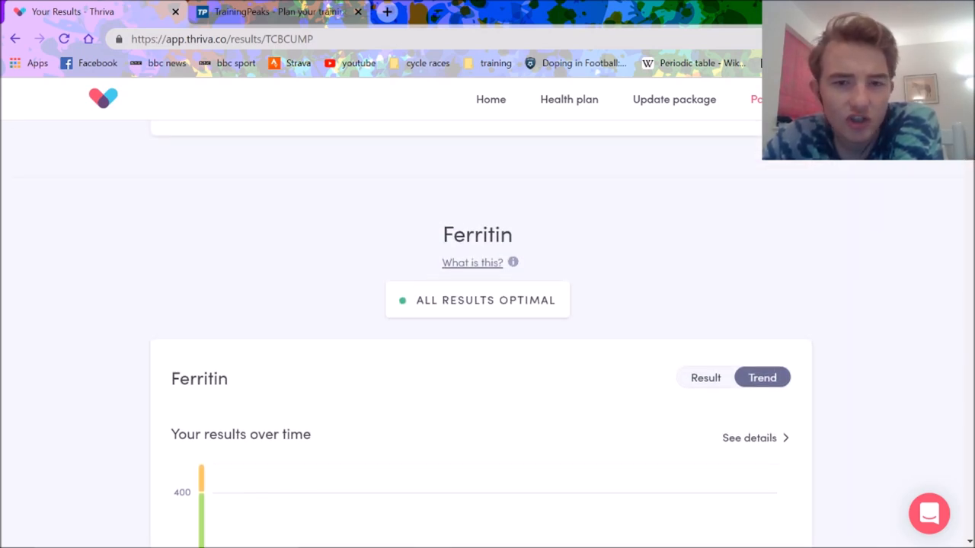
scroll("down", 3)
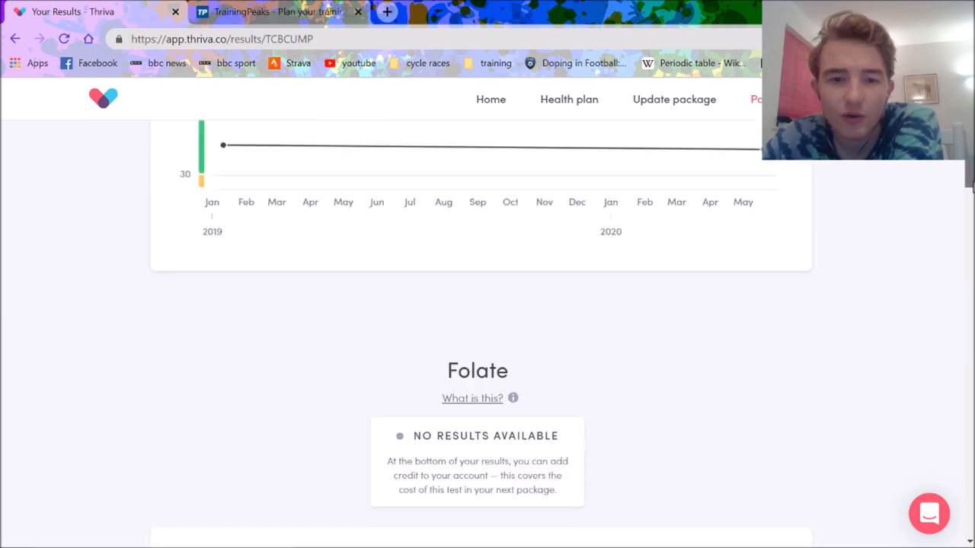
scroll("down", 3)
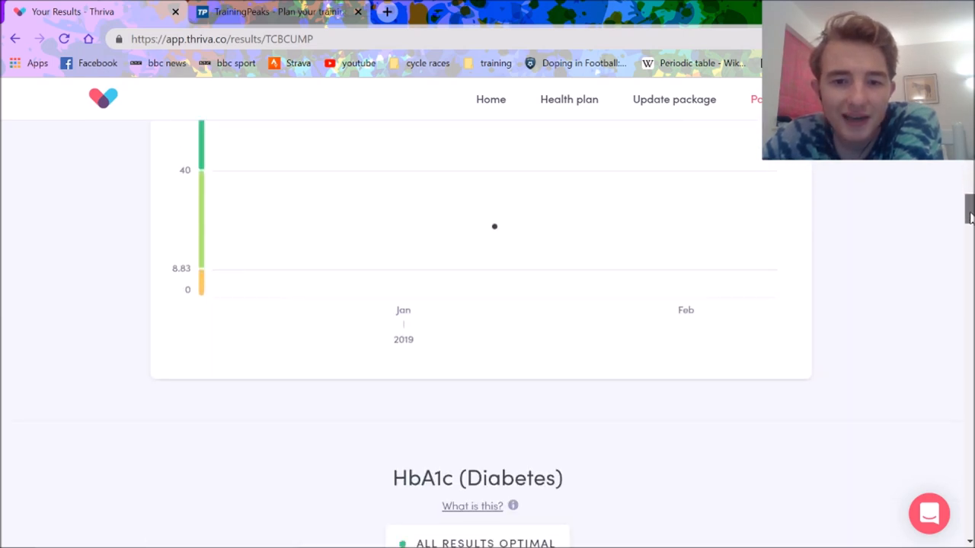
scroll("down", 3)
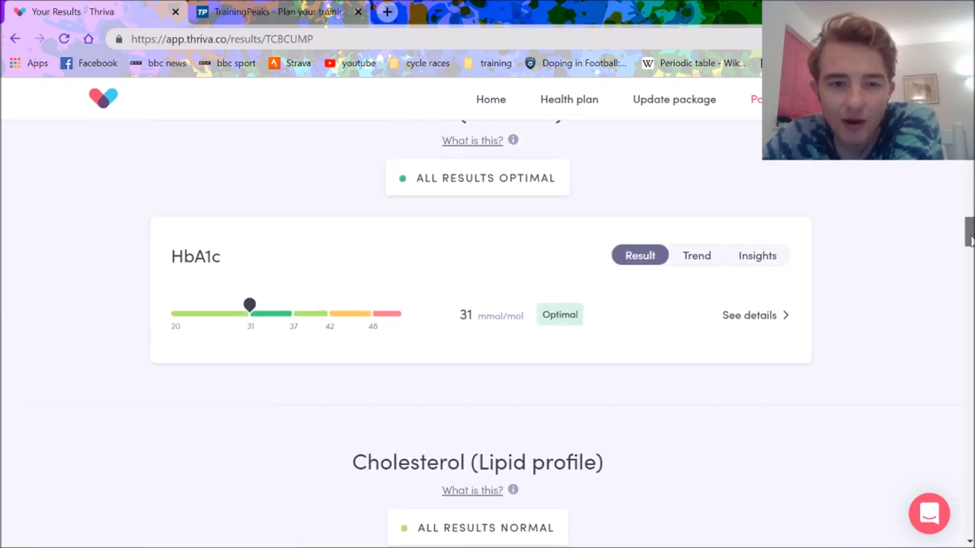